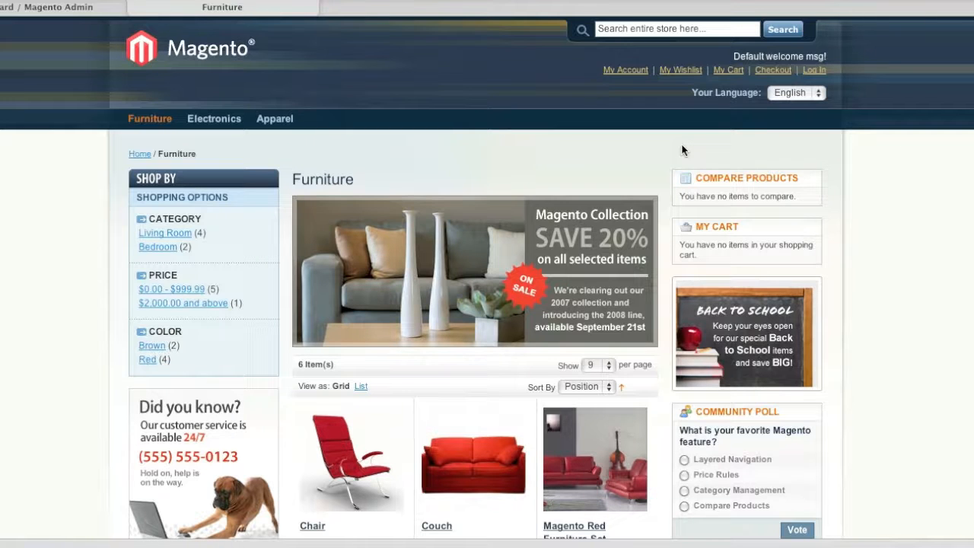
Scroll the storefront Furniture category to view the chair, couch and ottoman products.
{"action": "scroll", "scroll_direction": "down", "scroll_amount": 3}
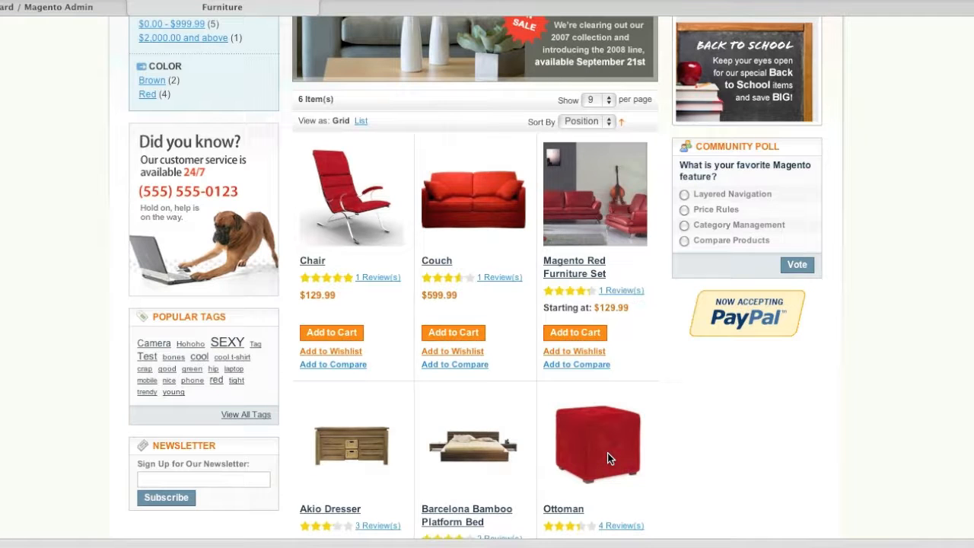
{"action": "mouse_move", "coordinate": [392, 222]}
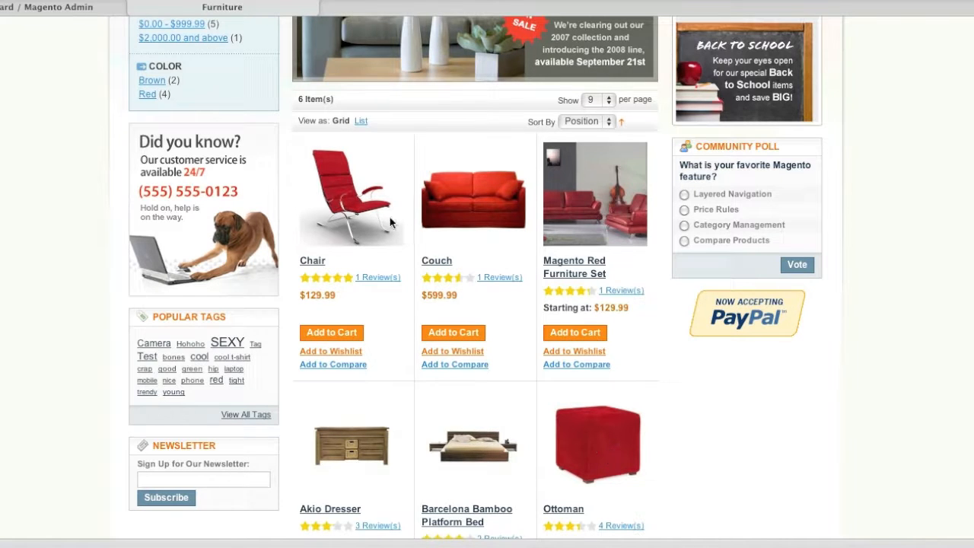
{"action": "mouse_move", "coordinate": [609, 469]}
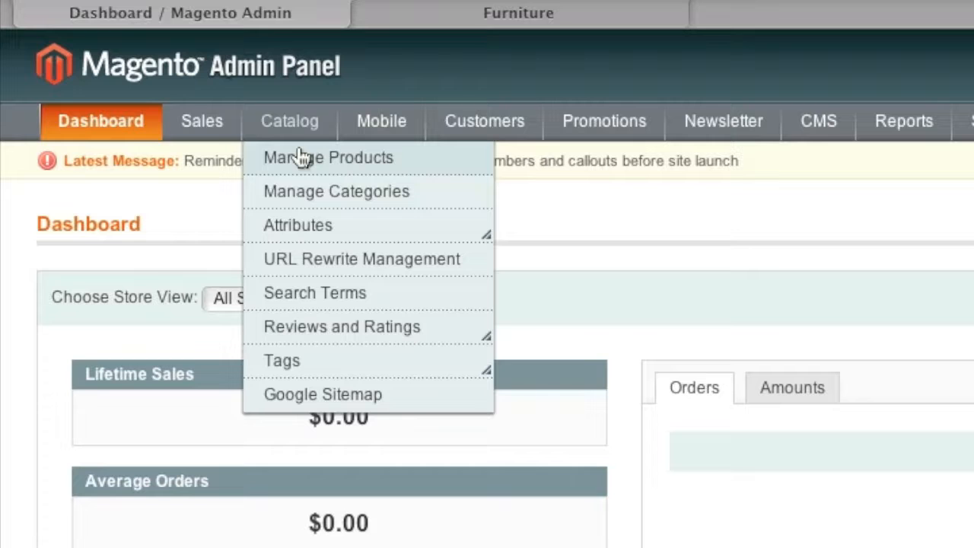
From Manage Products, add a product with the Default attribute set and Grouped Product type.
{"action": "left_click", "coordinate": [328, 158]}
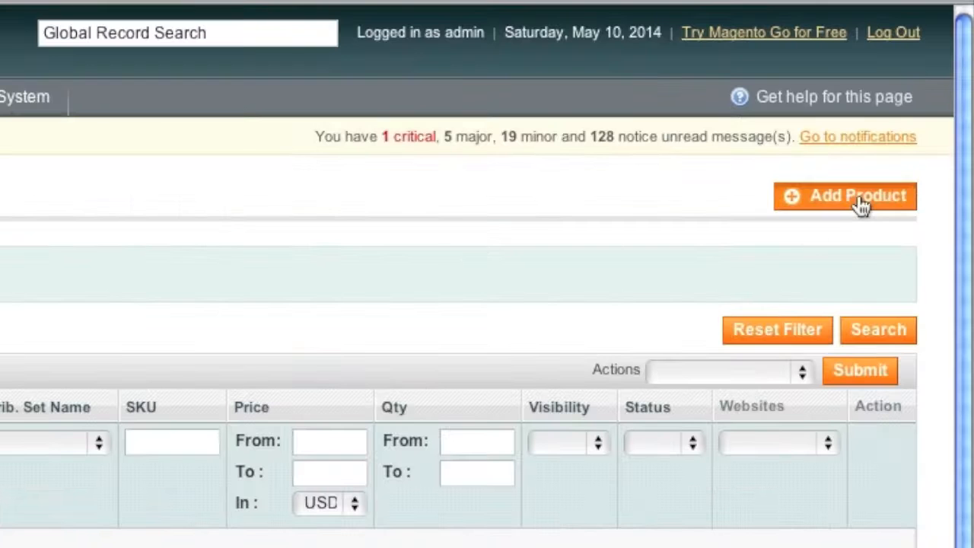
{"action": "left_click", "coordinate": [845, 196]}
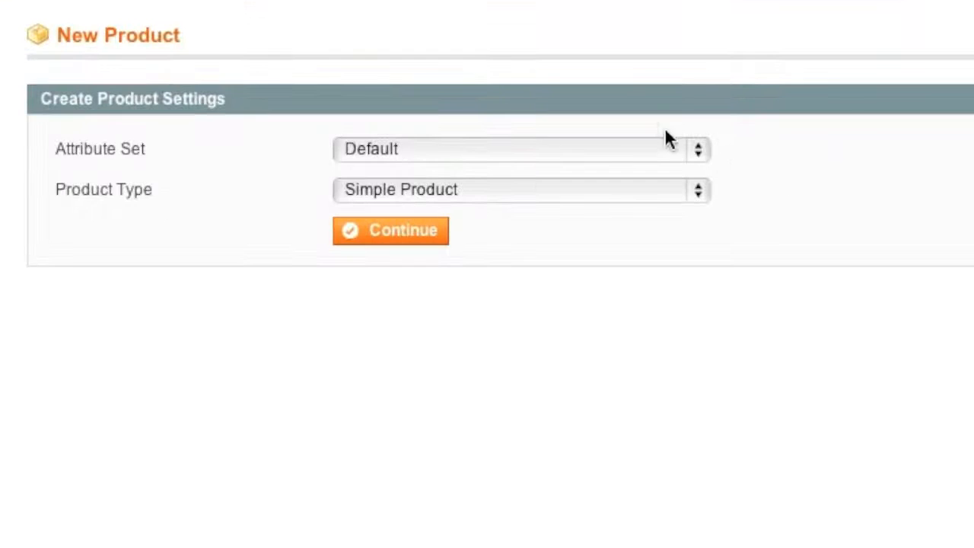
{"action": "mouse_move", "coordinate": [453, 158]}
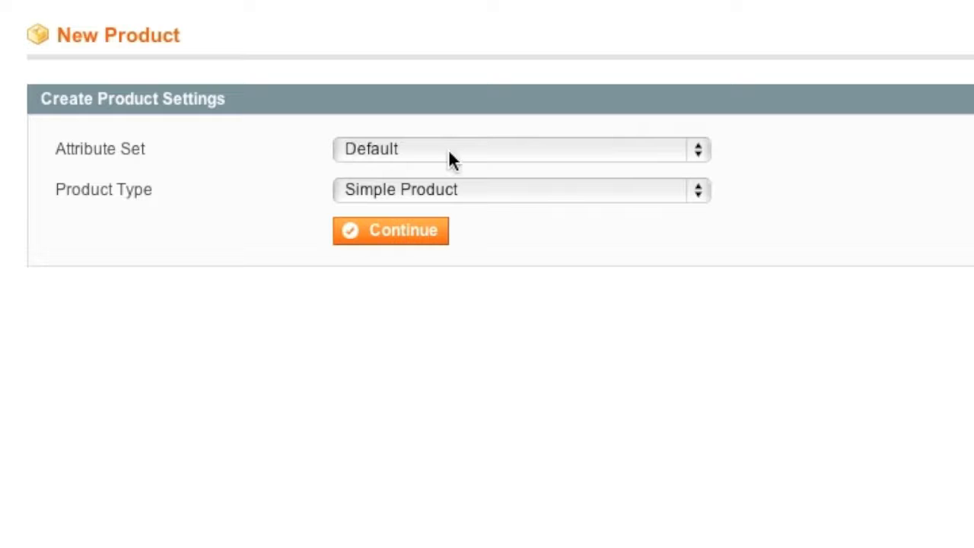
{"action": "mouse_move", "coordinate": [453, 152]}
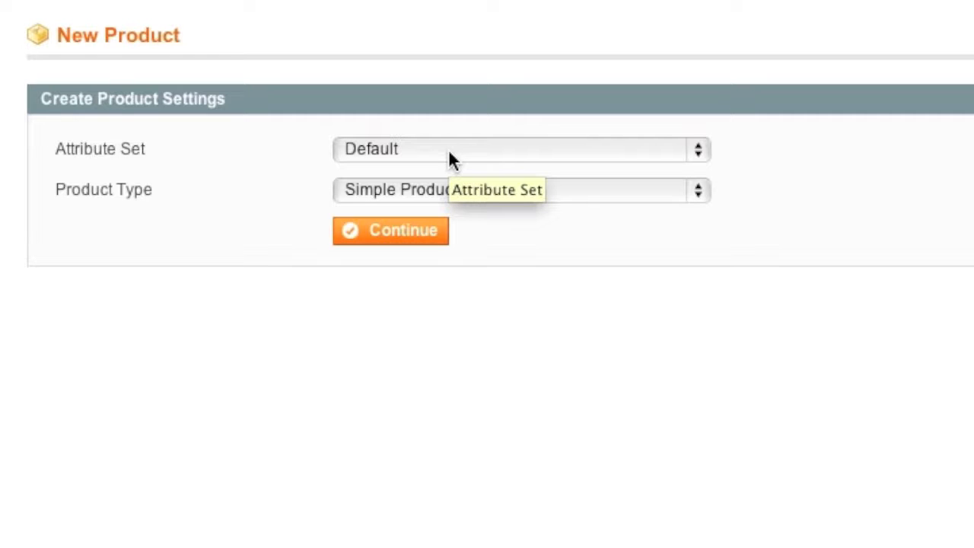
{"action": "left_click", "coordinate": [521, 149]}
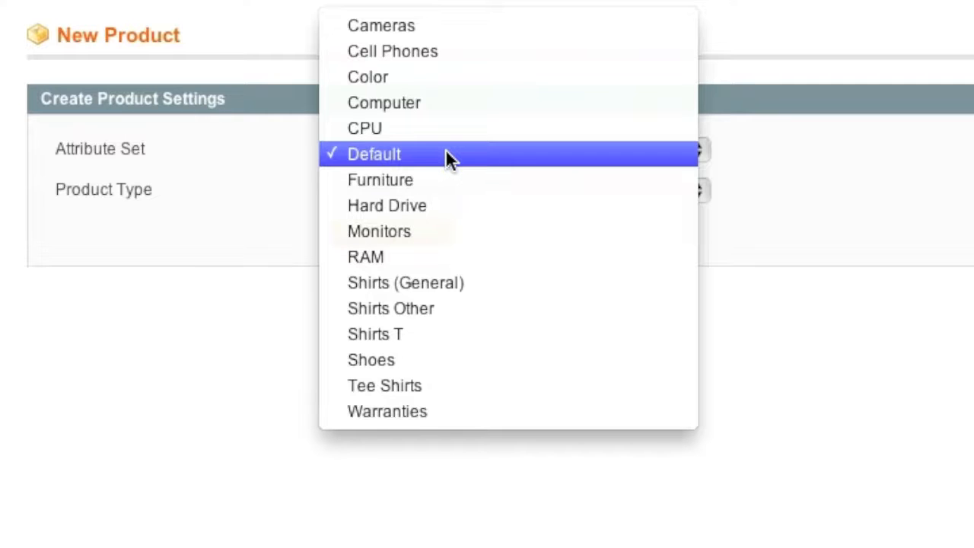
{"action": "left_click", "coordinate": [373, 154]}
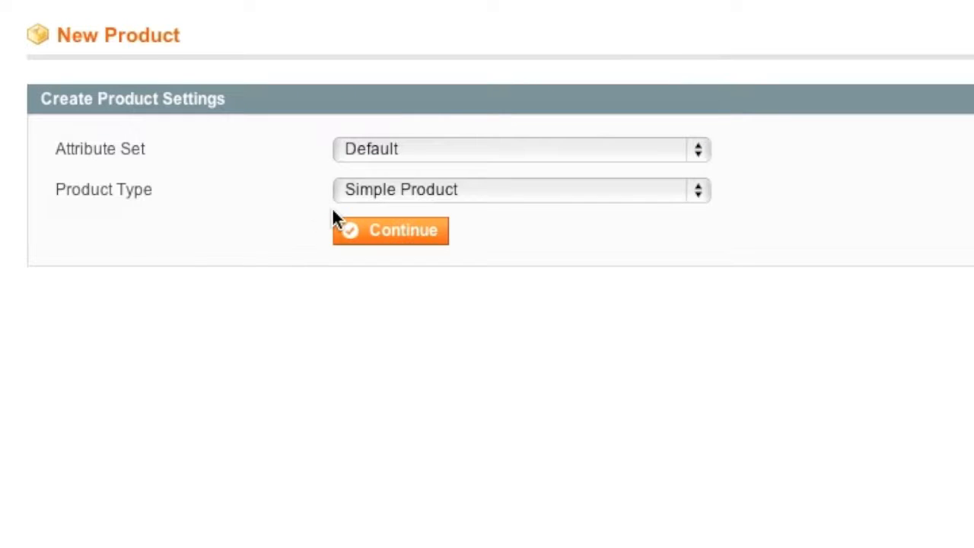
{"action": "left_click", "coordinate": [520, 189]}
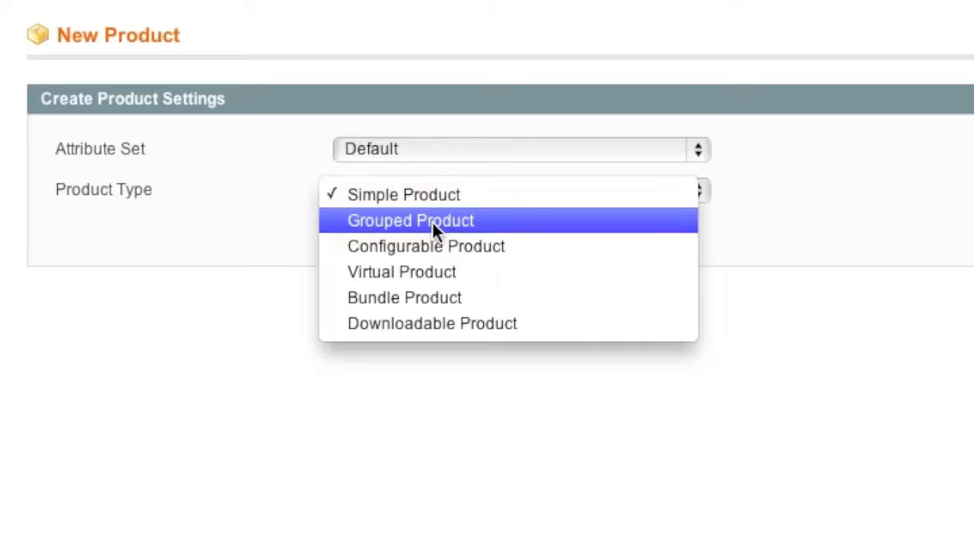
{"action": "left_click", "coordinate": [410, 220]}
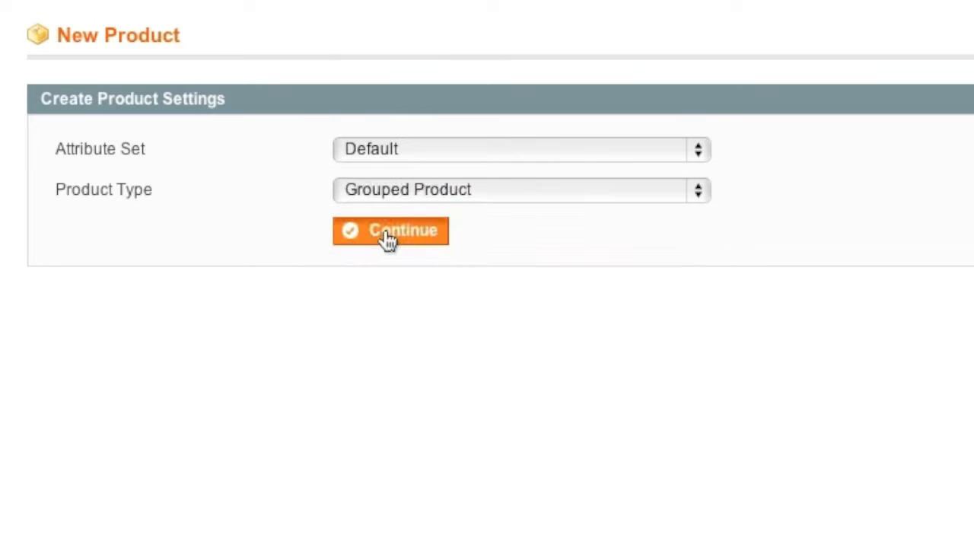
{"action": "left_click", "coordinate": [391, 230]}
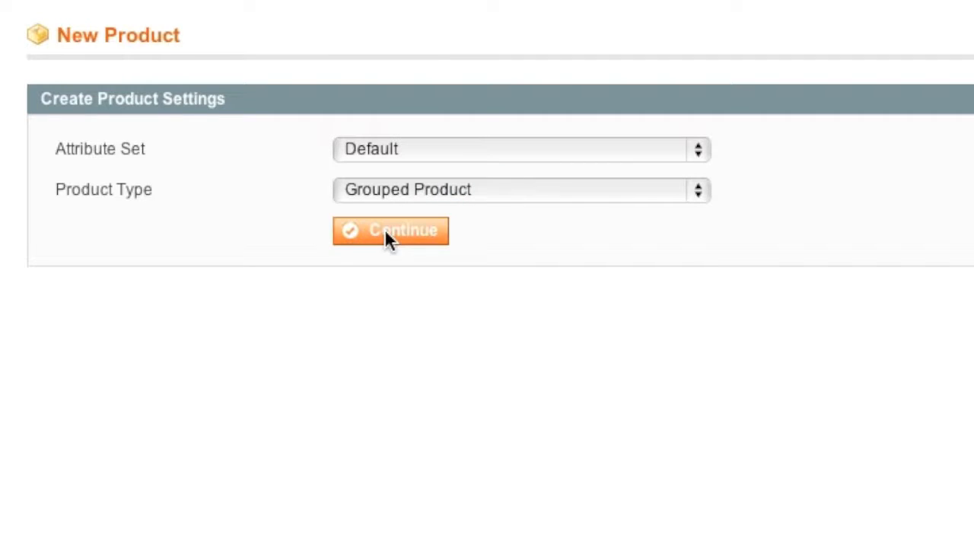
Enter name 'Living Room Set', SKU 'LV3PCS', and set Status to Enabled.
{"action": "left_click", "coordinate": [391, 231]}
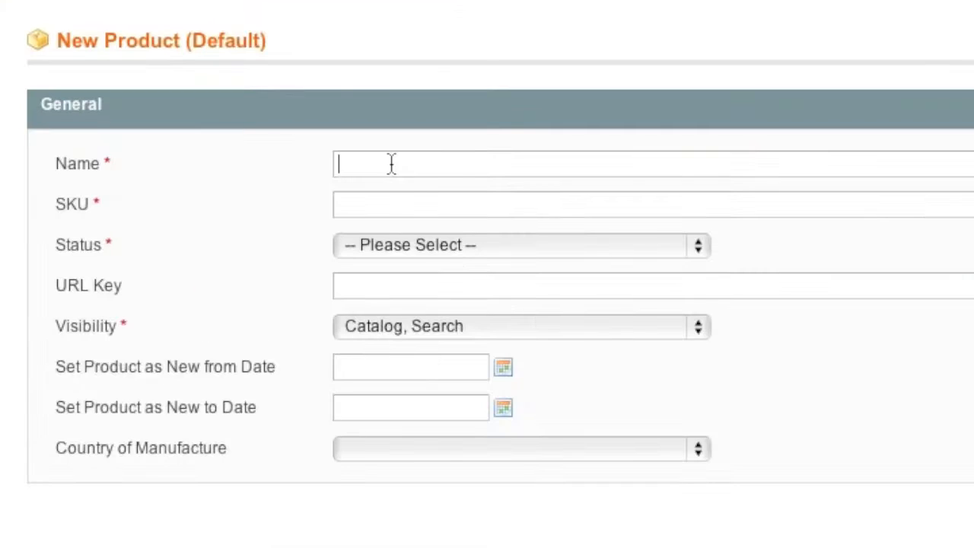
{"action": "type", "text": "Living Room Set"}
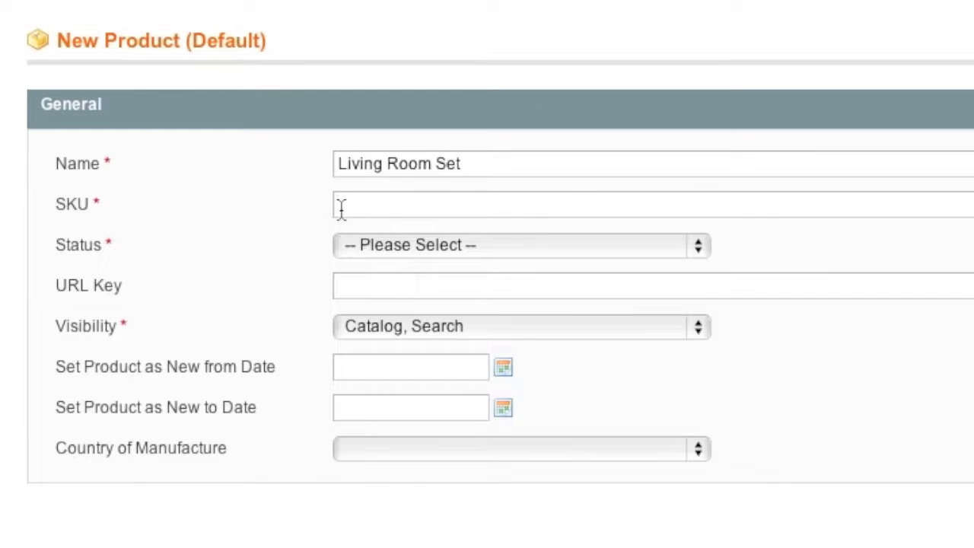
{"action": "type", "text": "LV"}
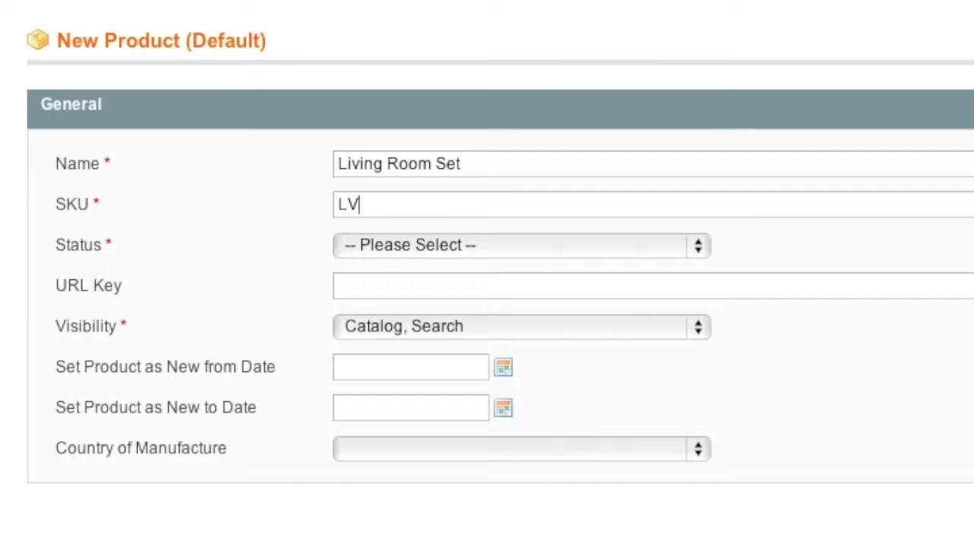
{"action": "type", "text": "3"}
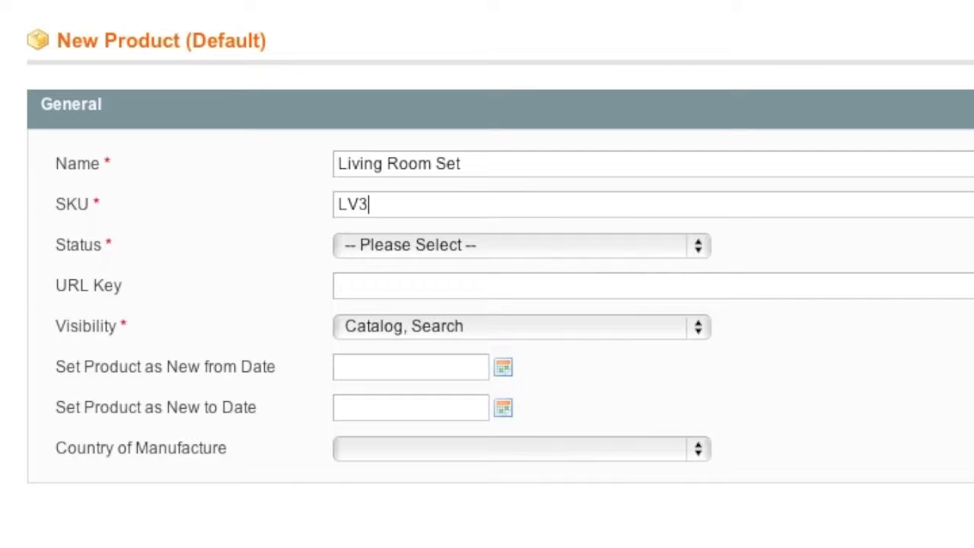
{"action": "type", "text": "PCS"}
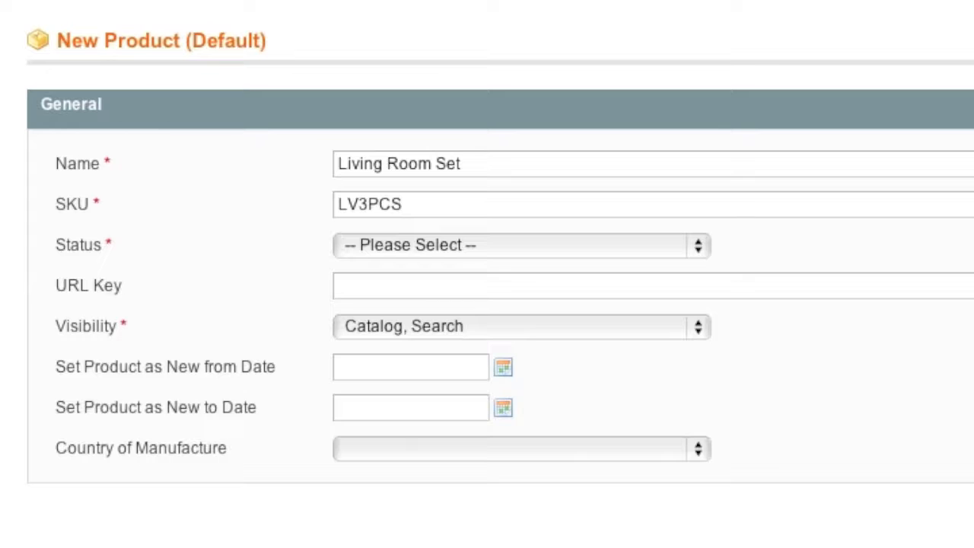
{"action": "left_click", "coordinate": [520, 245]}
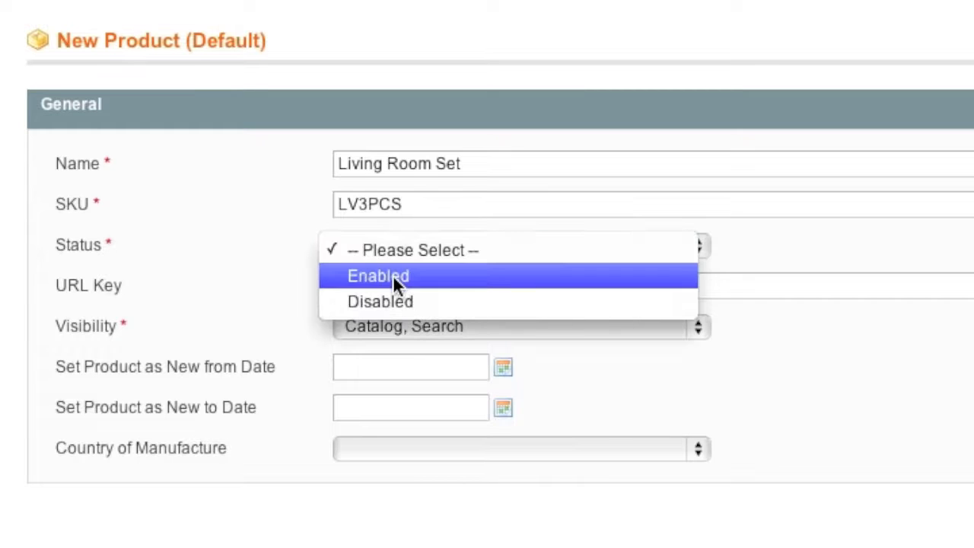
{"action": "left_click", "coordinate": [378, 275]}
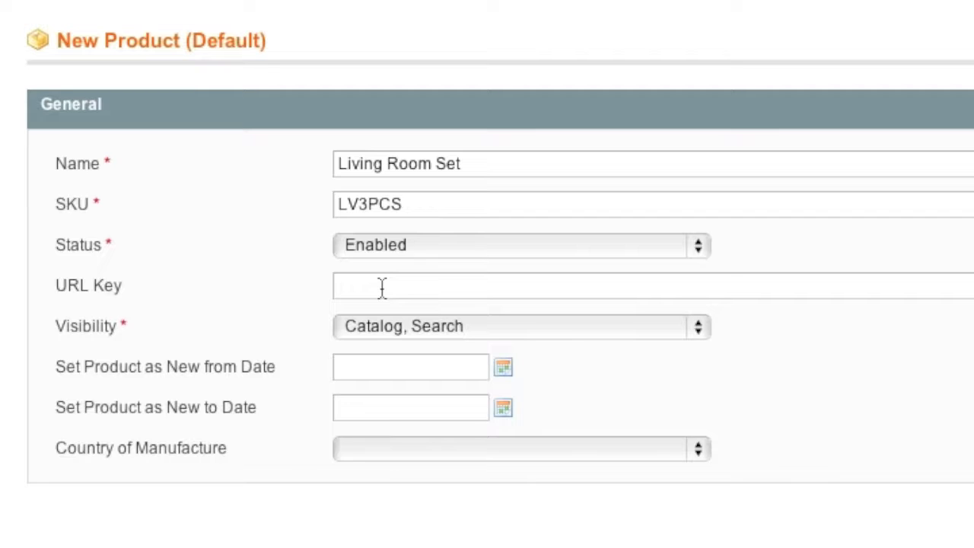
Keep Visibility at 'Catalog, Search' and set Country of Manufacture to Italy.
{"action": "left_click", "coordinate": [521, 326]}
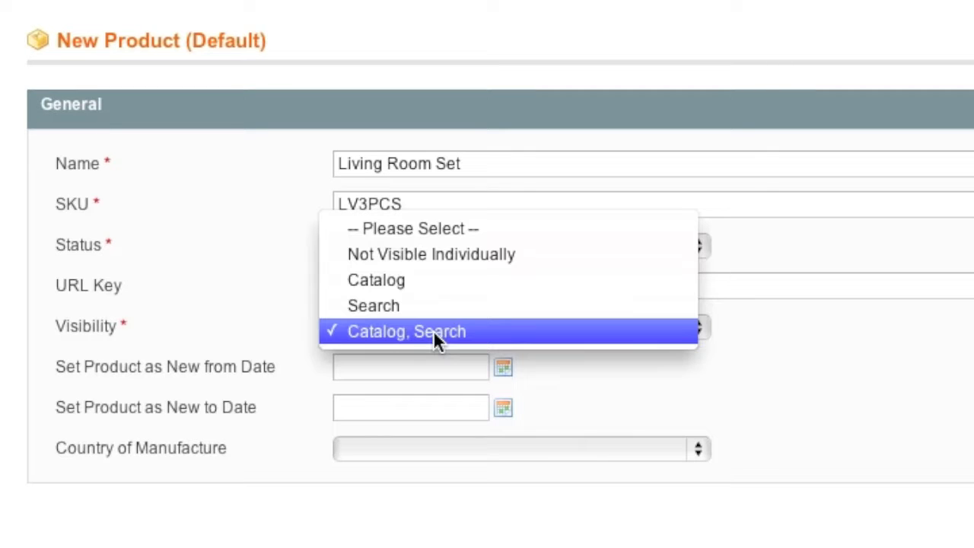
{"action": "mouse_move", "coordinate": [426, 306]}
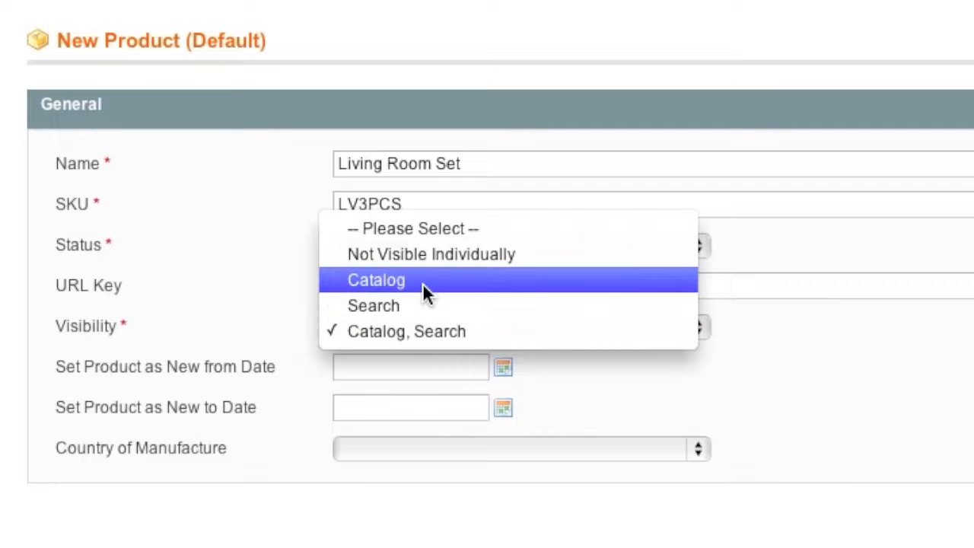
{"action": "mouse_move", "coordinate": [419, 294]}
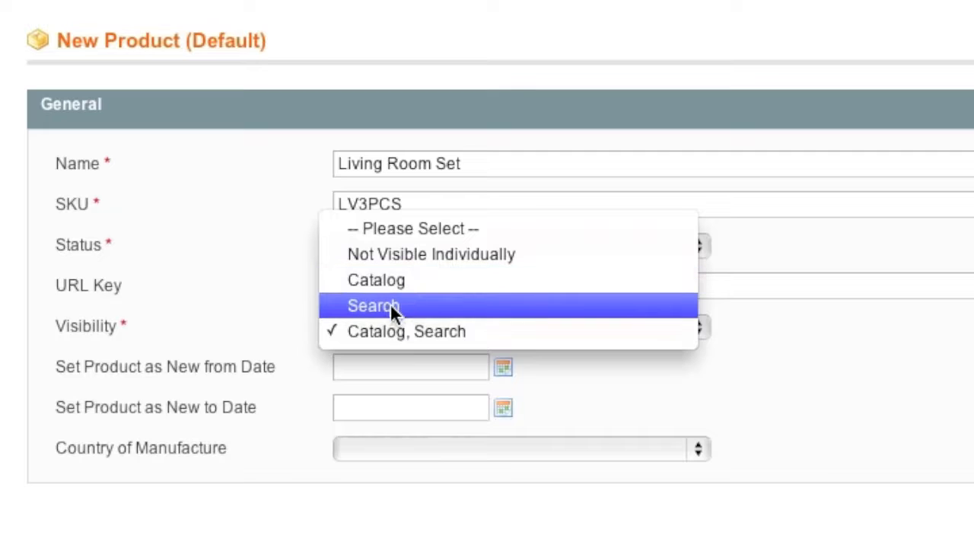
{"action": "mouse_move", "coordinate": [426, 315]}
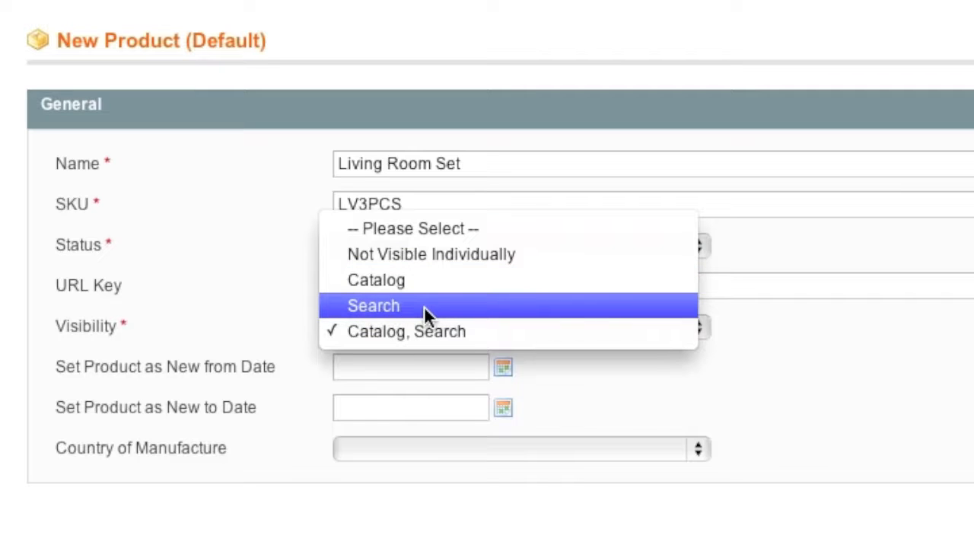
{"action": "mouse_move", "coordinate": [403, 254]}
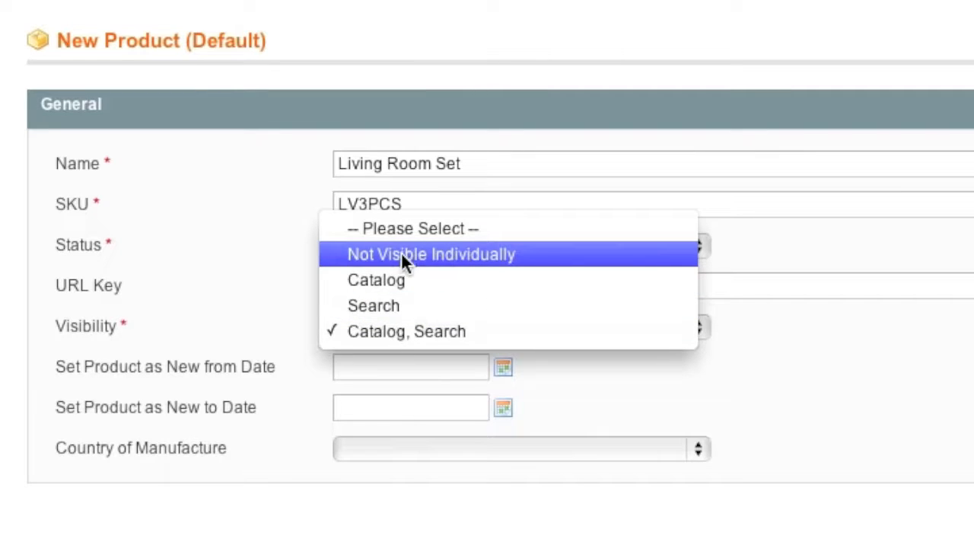
{"action": "mouse_move", "coordinate": [406, 331]}
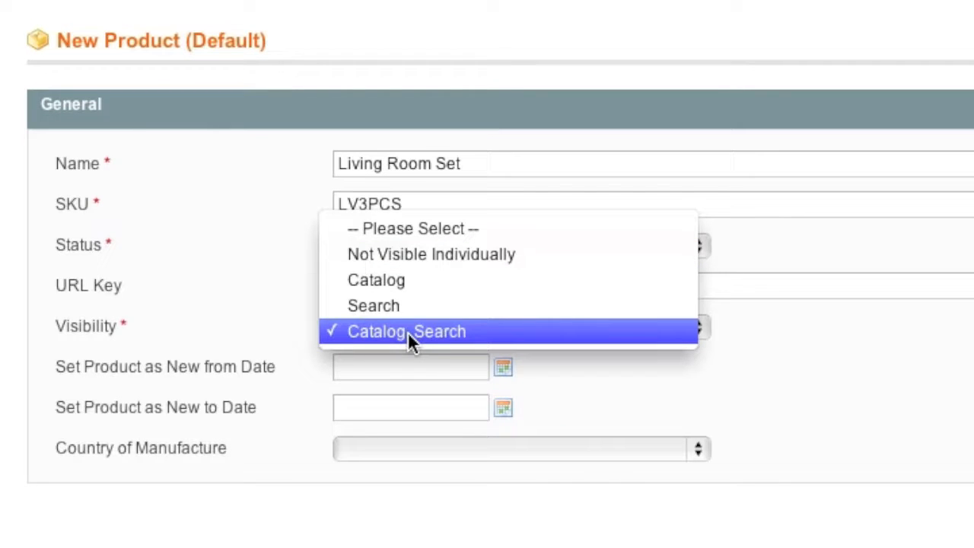
{"action": "left_click", "coordinate": [407, 332]}
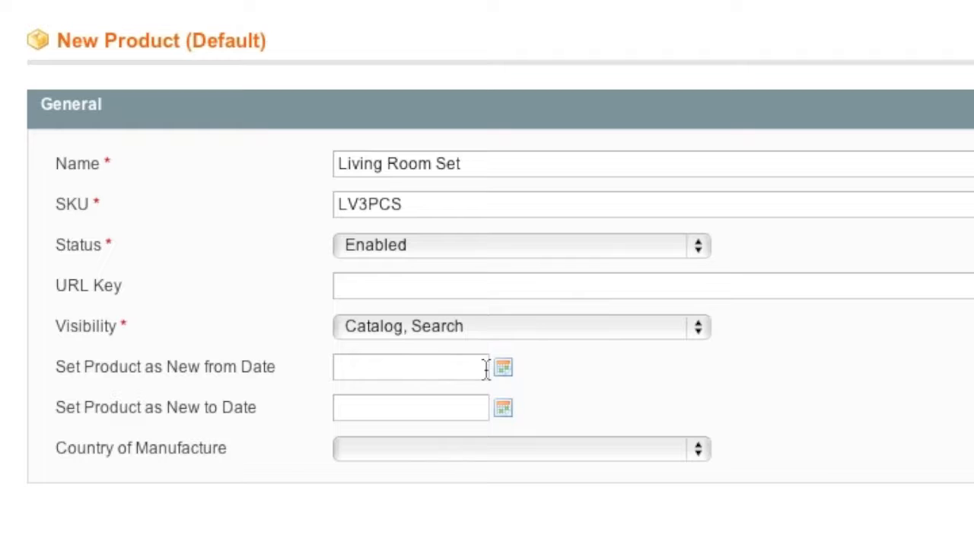
{"action": "mouse_move", "coordinate": [187, 419]}
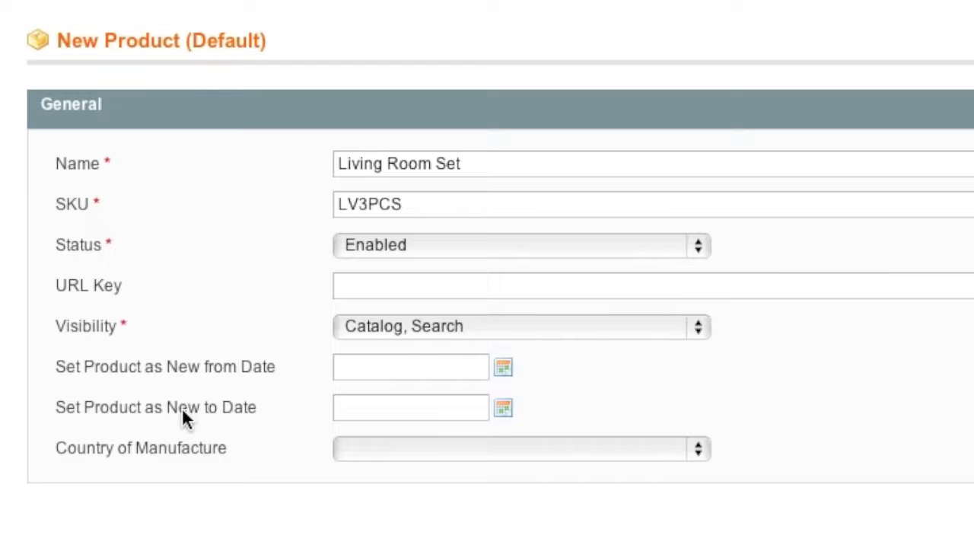
{"action": "mouse_move", "coordinate": [282, 424]}
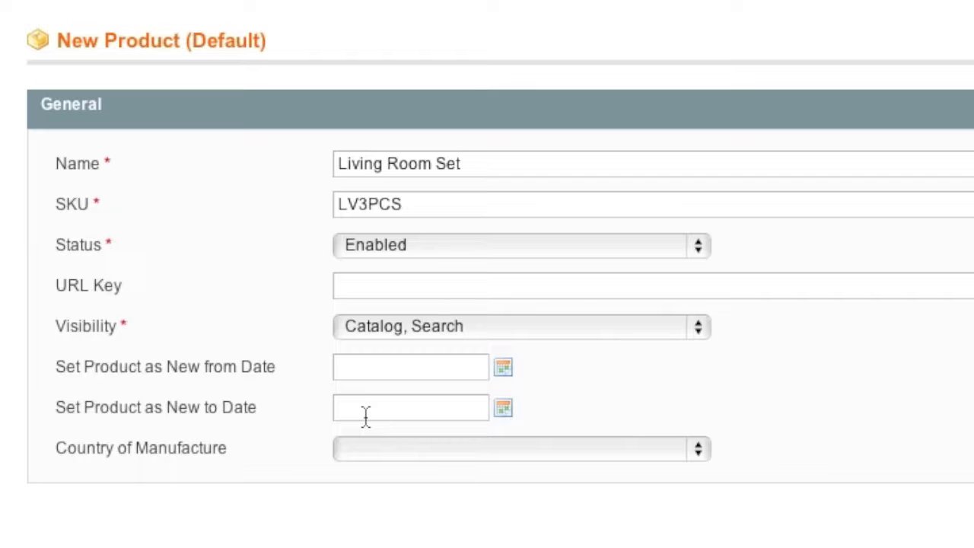
{"action": "mouse_move", "coordinate": [435, 468]}
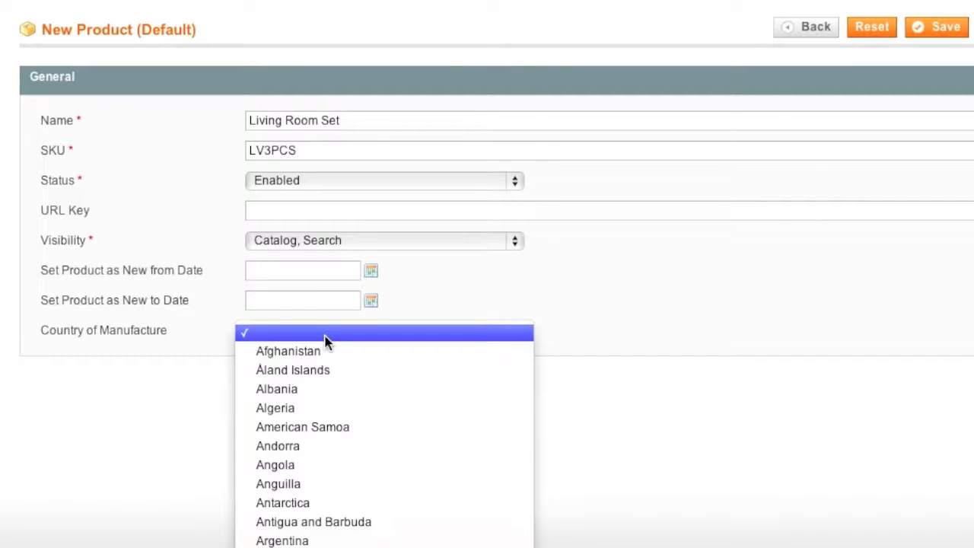
{"action": "scroll", "scroll_direction": "down", "scroll_amount": 3}
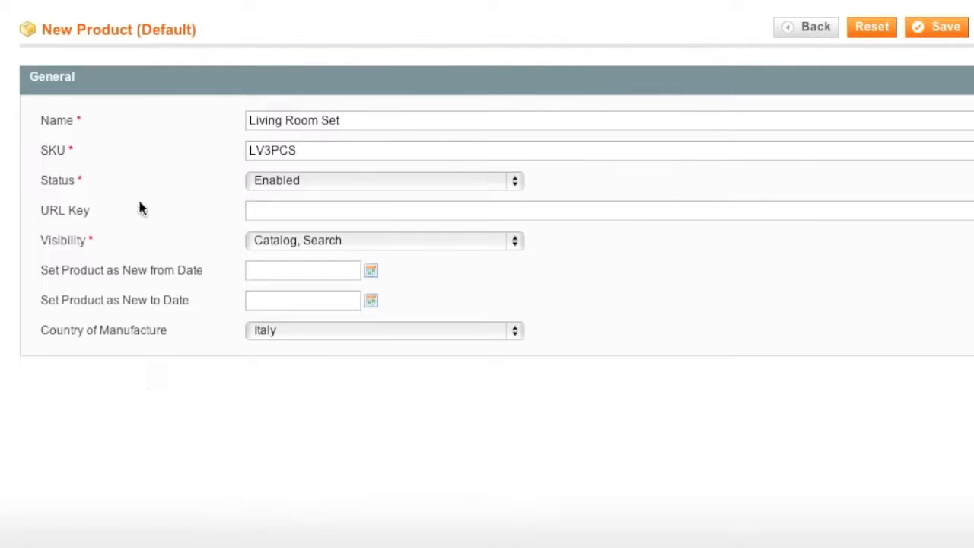
Set Meta Title 'Living Room Set' and keywords living room set, ottoman, chair, couch.
{"action": "left_click", "coordinate": [126, 166]}
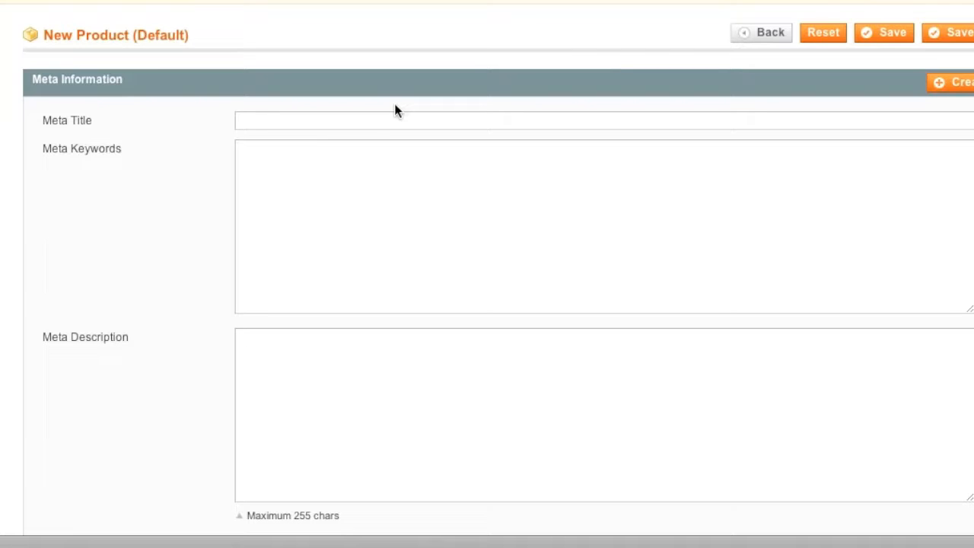
{"action": "type", "text": "Living Room Set"}
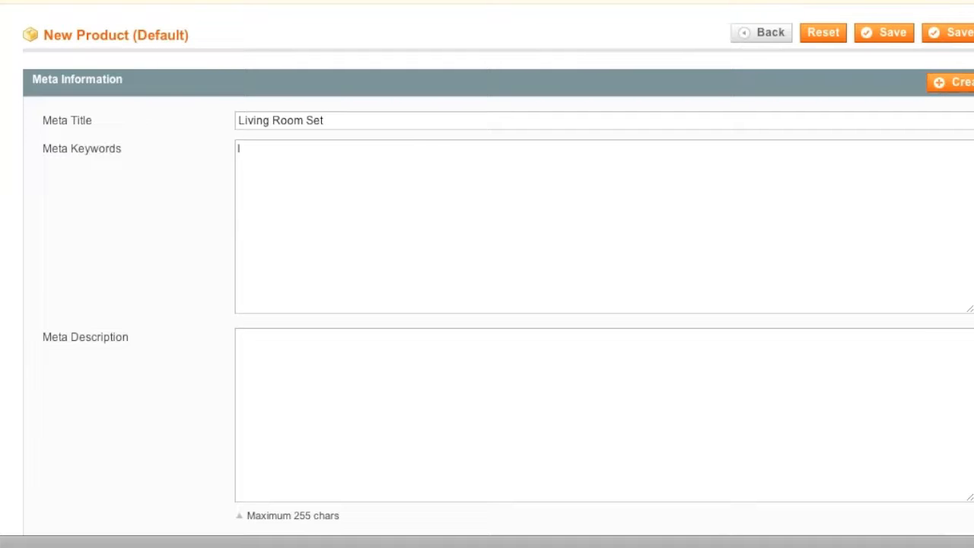
{"action": "type", "text": "living room set,"}
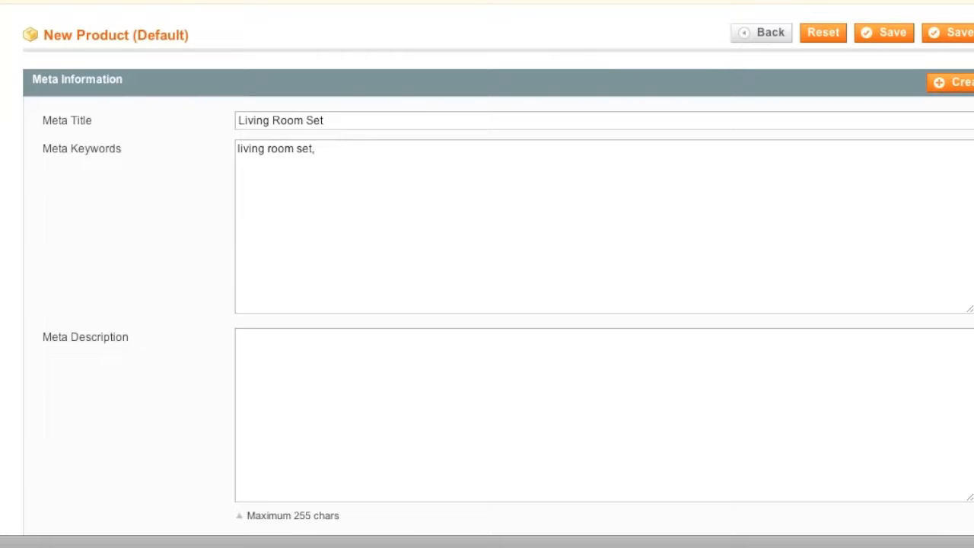
{"action": "type", "text": "ottoman, ch"}
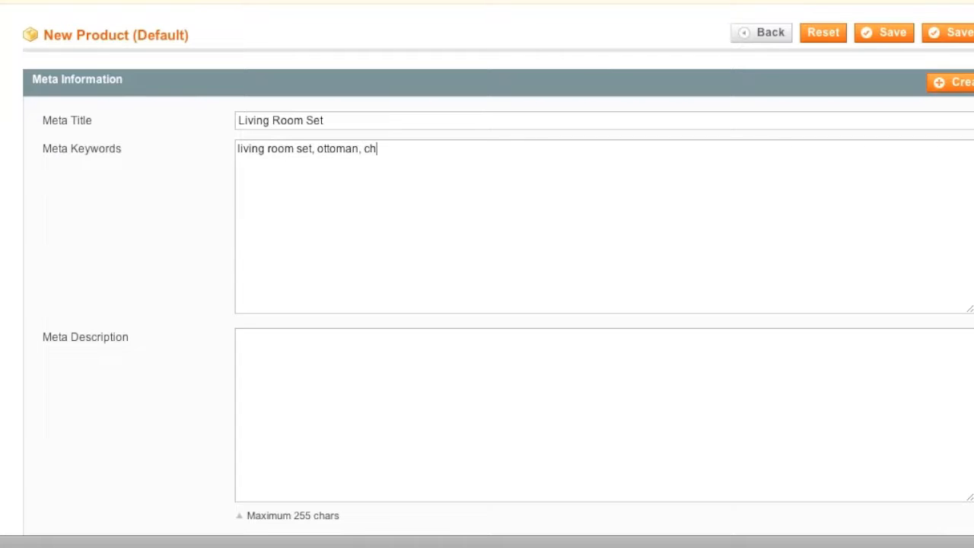
{"action": "type", "text": "air, couch"}
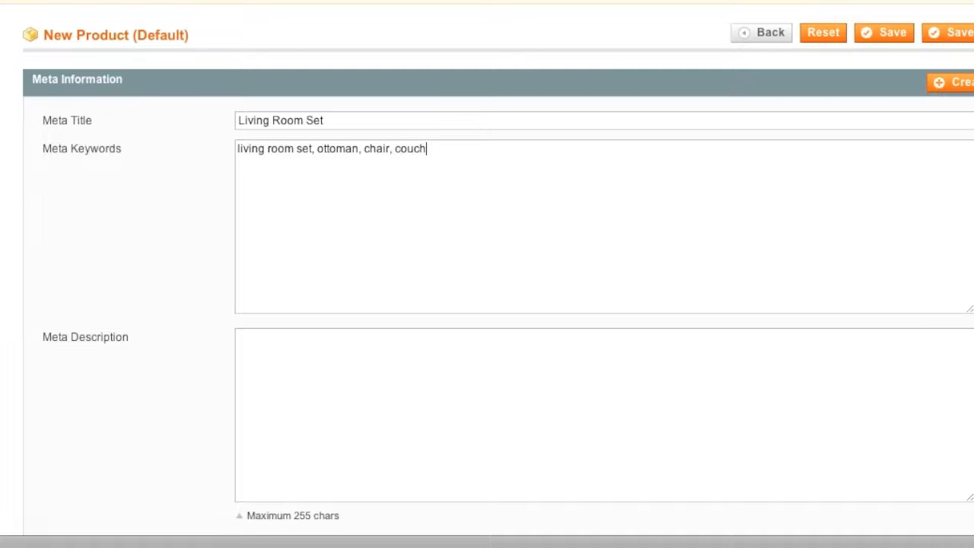
Write the Meta Description describing a living room set with chair, ottoman and couch.
{"action": "scroll", "scroll_direction": "down", "scroll_amount": 3}
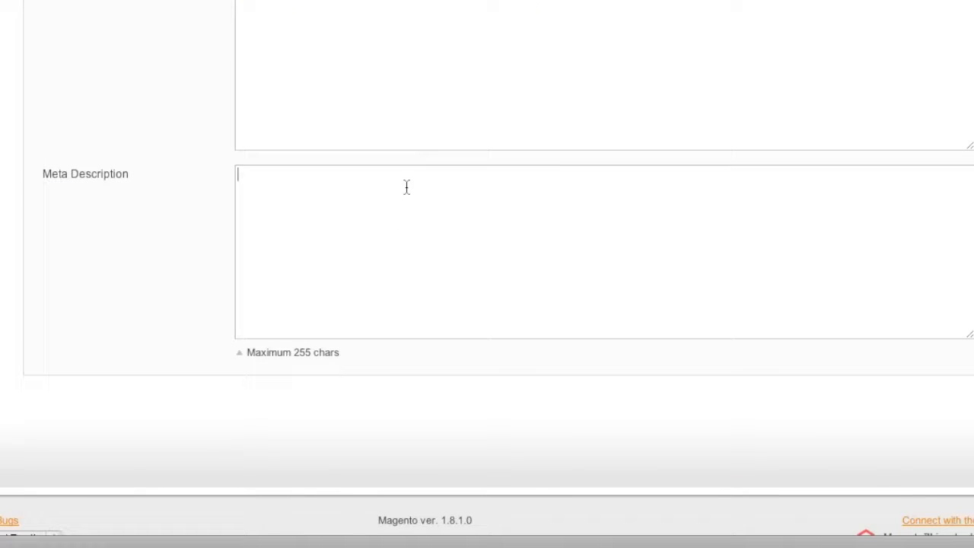
{"action": "type", "text": "Li"}
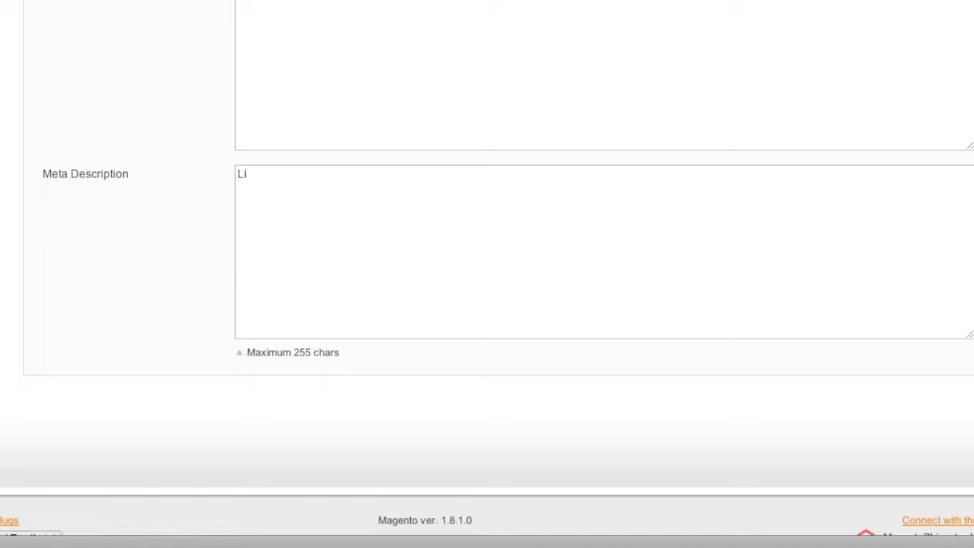
{"action": "type", "text": "vi"}
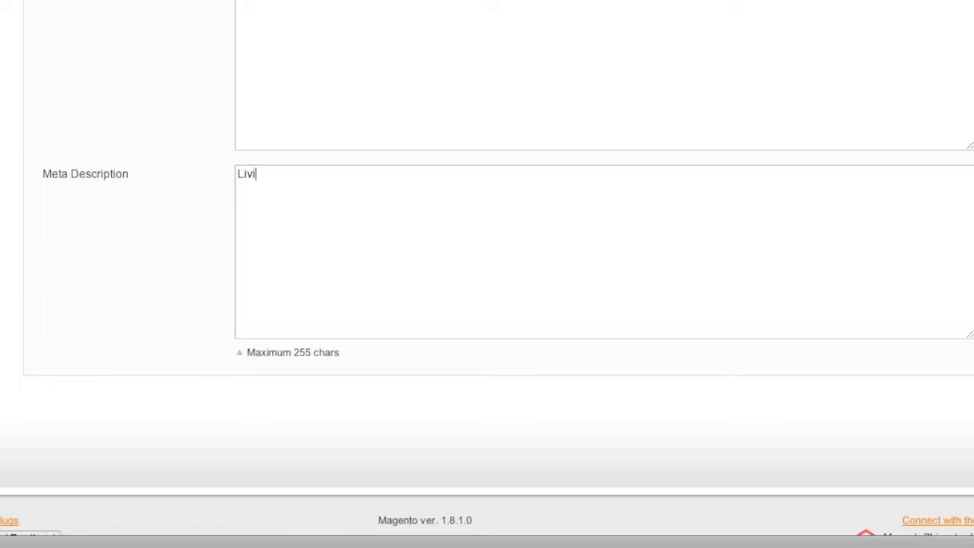
{"action": "type", "text": "ng room set."}
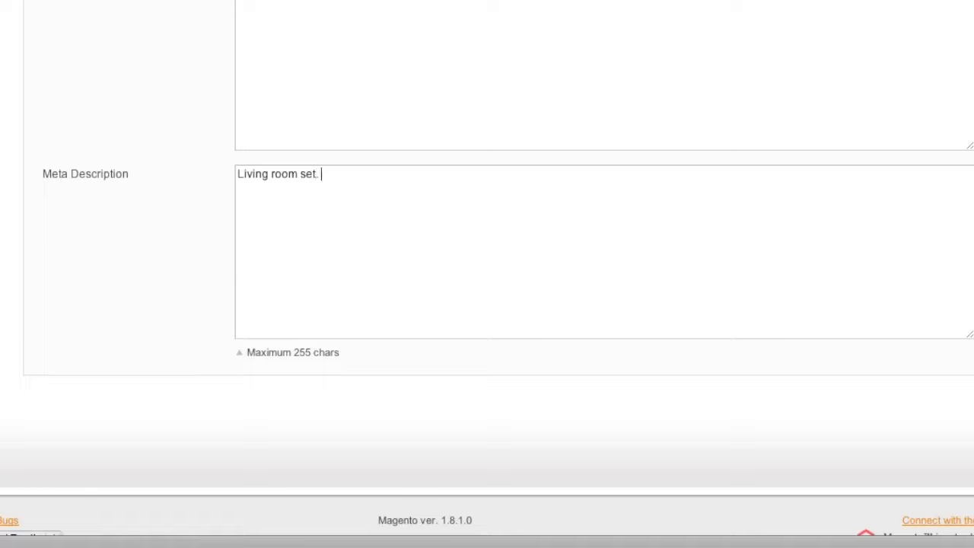
{"action": "type", "text": "A"}
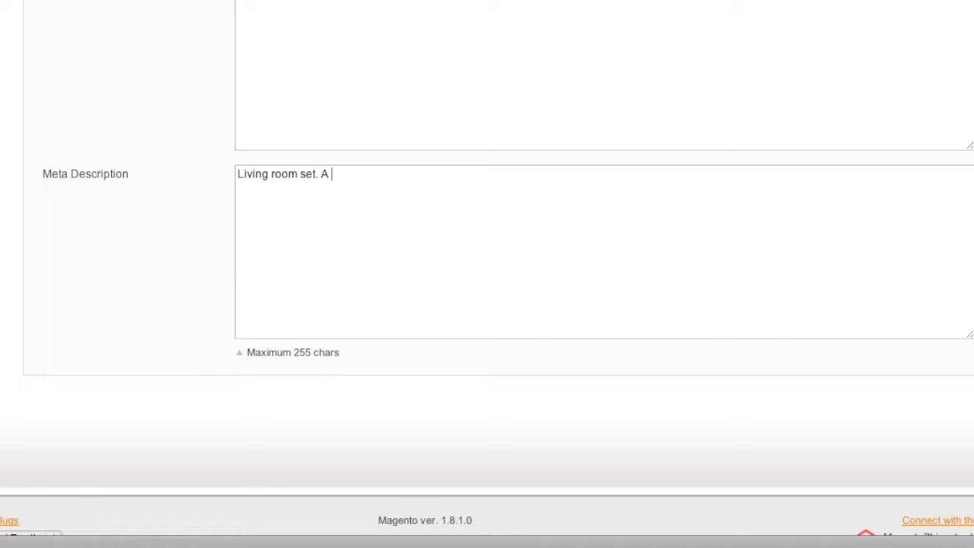
{"action": "type", "text": "chair,"}
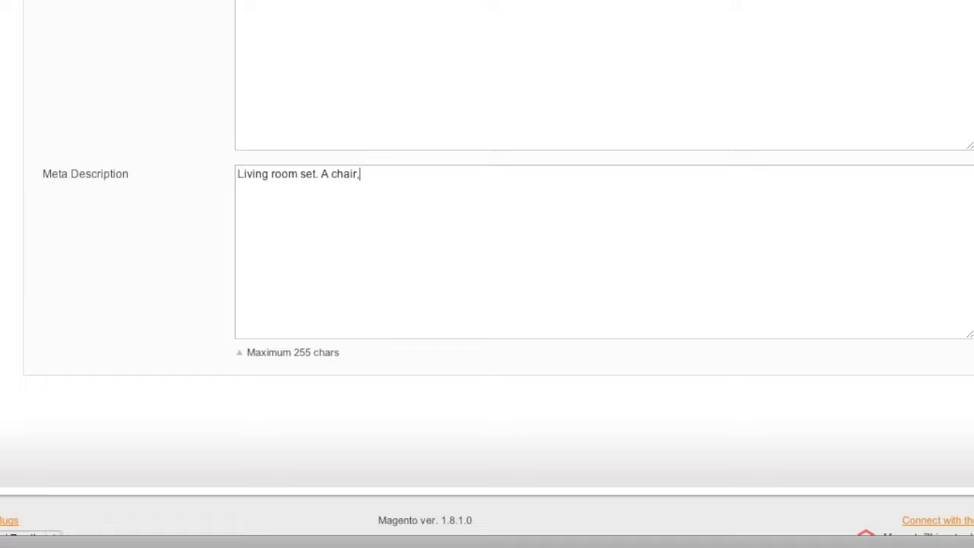
{"action": "type", "text": "ottoman"}
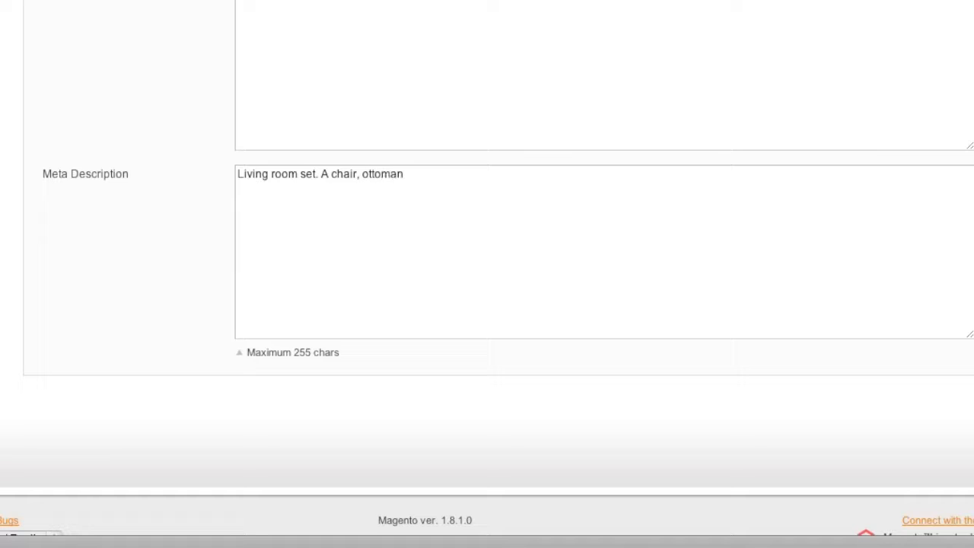
{"action": "type", "text": "and couch."}
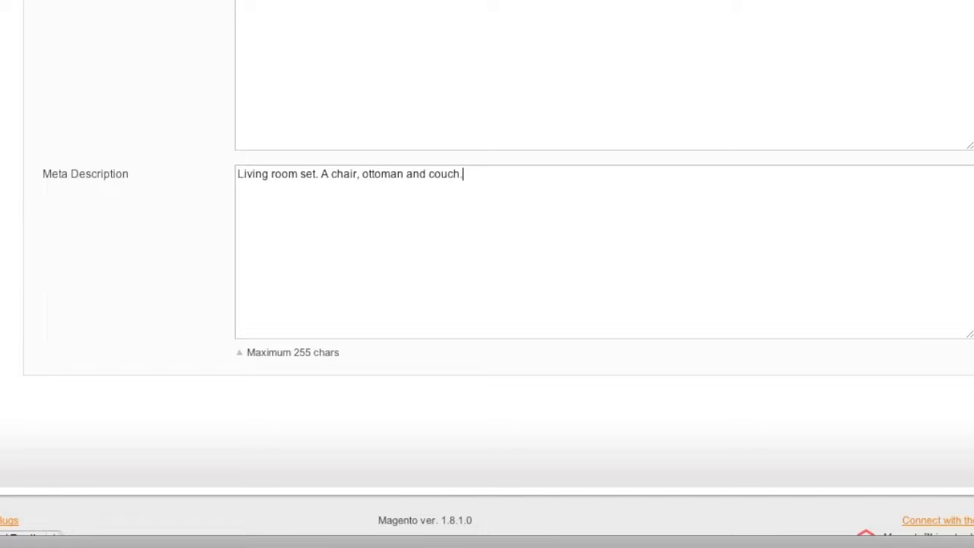
{"action": "scroll", "scroll_direction": "up", "scroll_amount": 3}
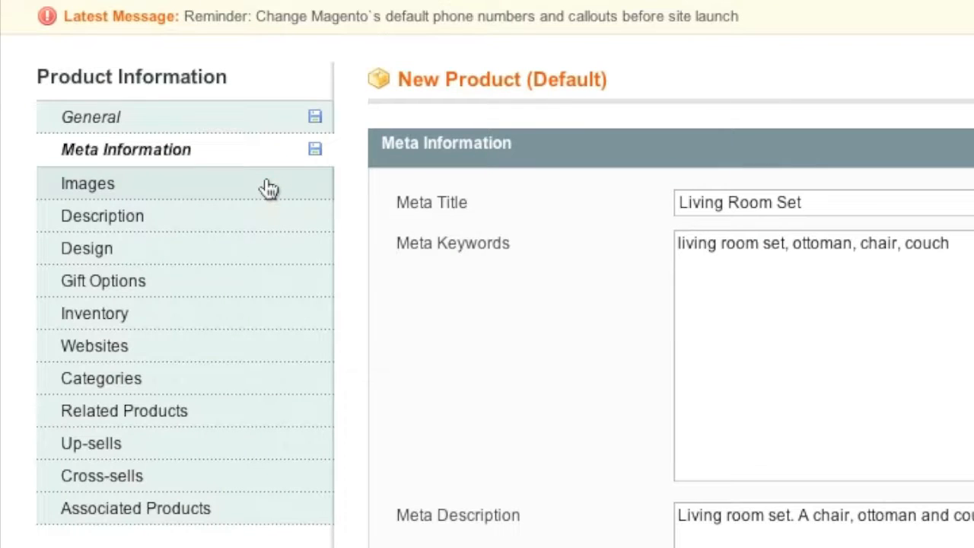
Upload the chair, couch, livingroom_set and ottoman photos to the product's images.
{"action": "left_click", "coordinate": [88, 184]}
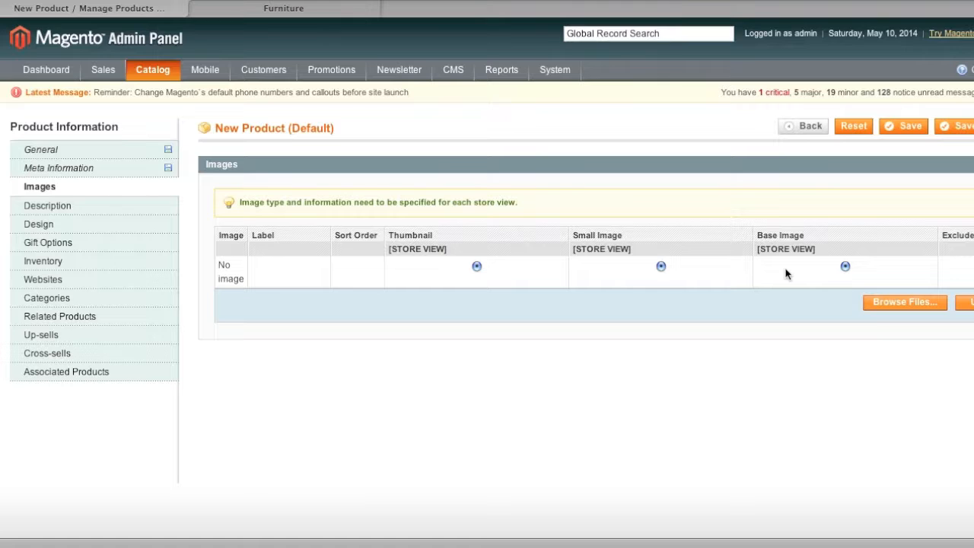
{"action": "left_click", "coordinate": [904, 302]}
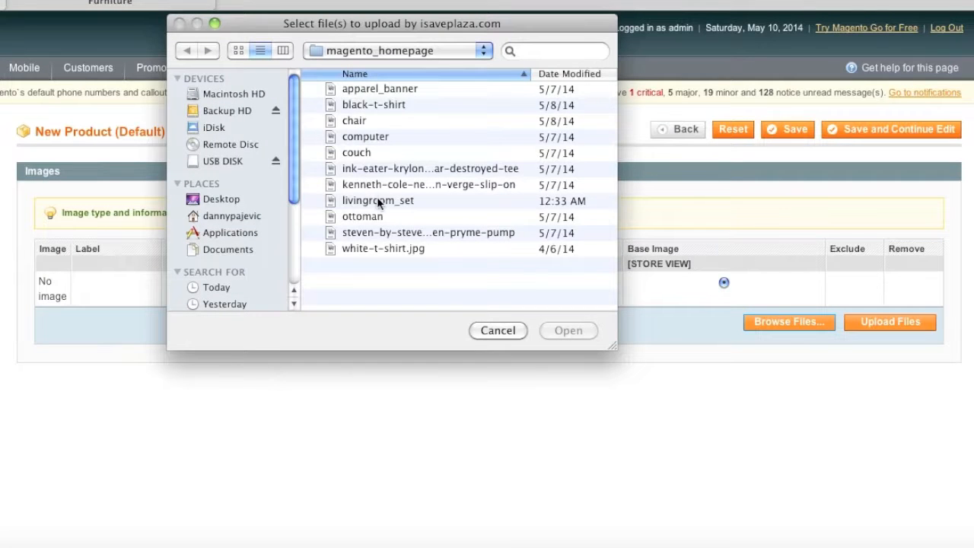
{"action": "left_click", "coordinate": [379, 201]}
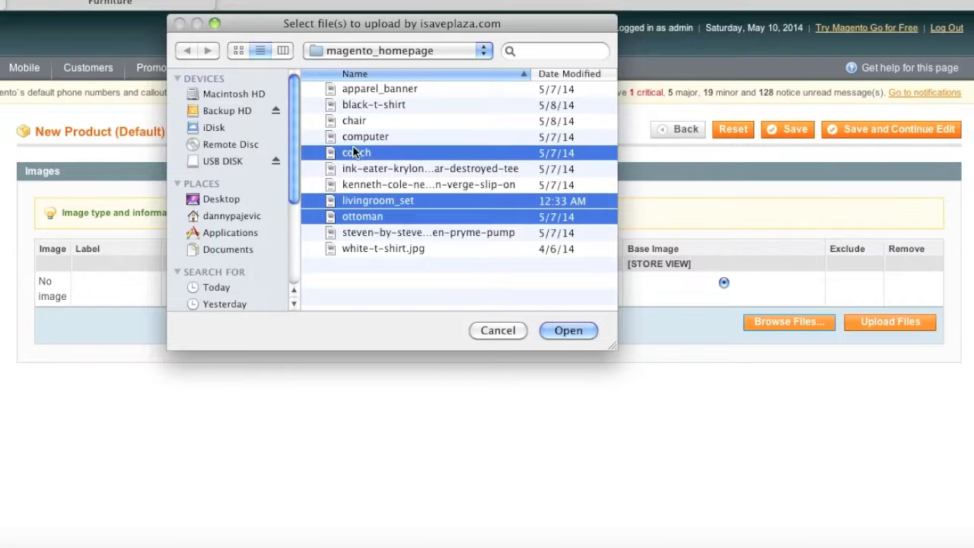
{"action": "left_click", "coordinate": [568, 330]}
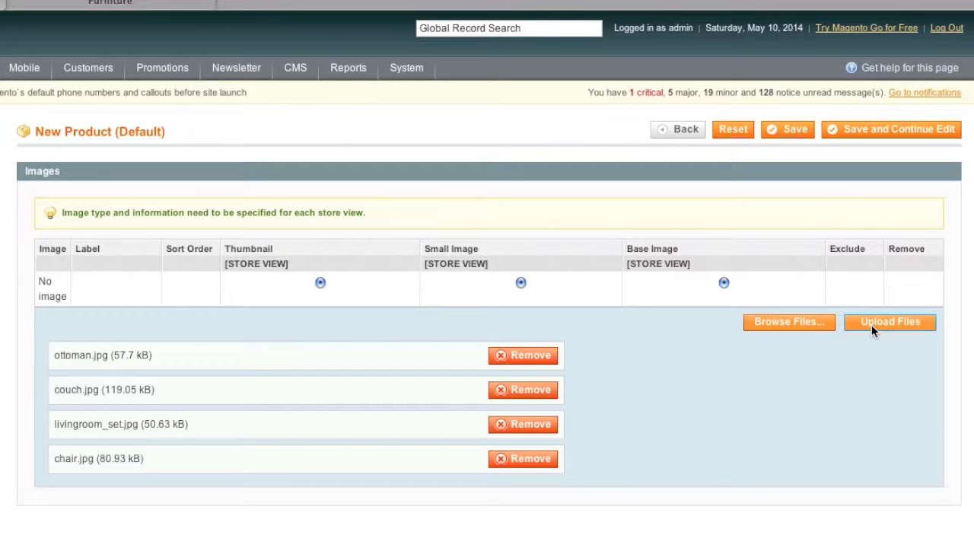
{"action": "left_click", "coordinate": [890, 321]}
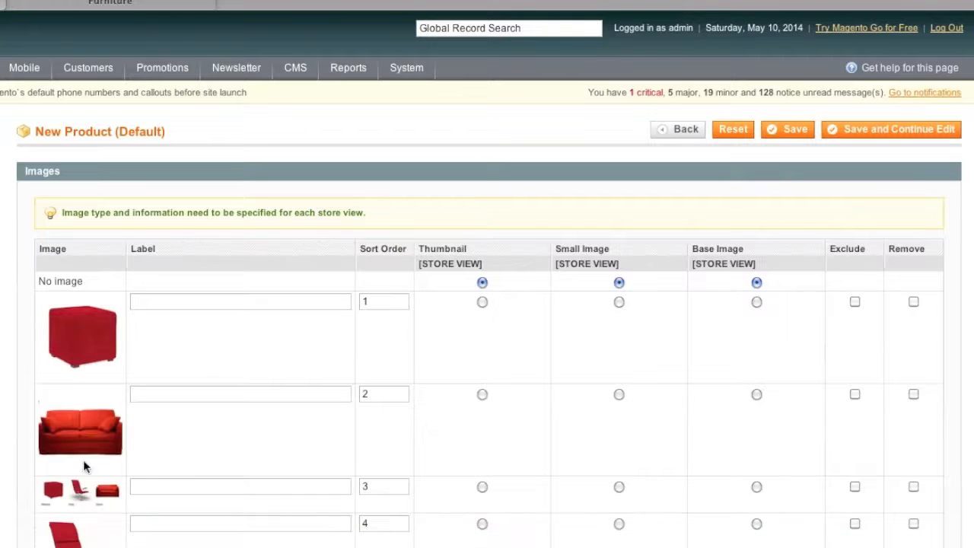
Make the livingroom_set photo the thumbnail, small and base image with sort order 1.
{"action": "scroll", "scroll_direction": "down", "scroll_amount": 3}
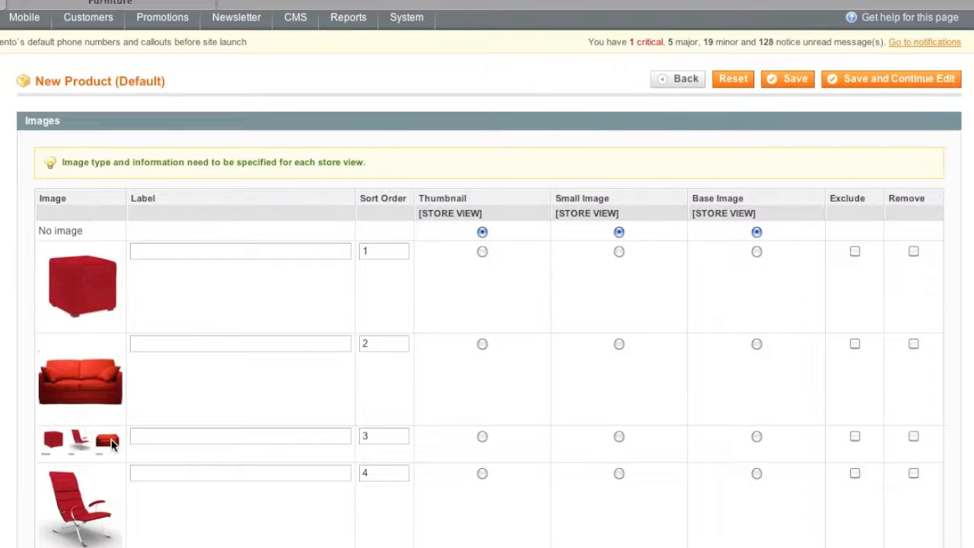
{"action": "mouse_move", "coordinate": [533, 444]}
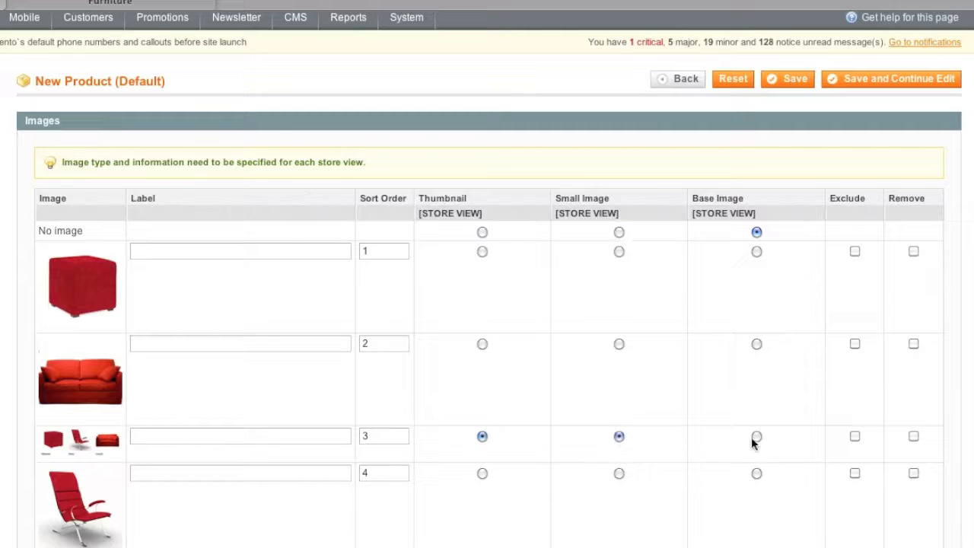
{"action": "left_click", "coordinate": [757, 436]}
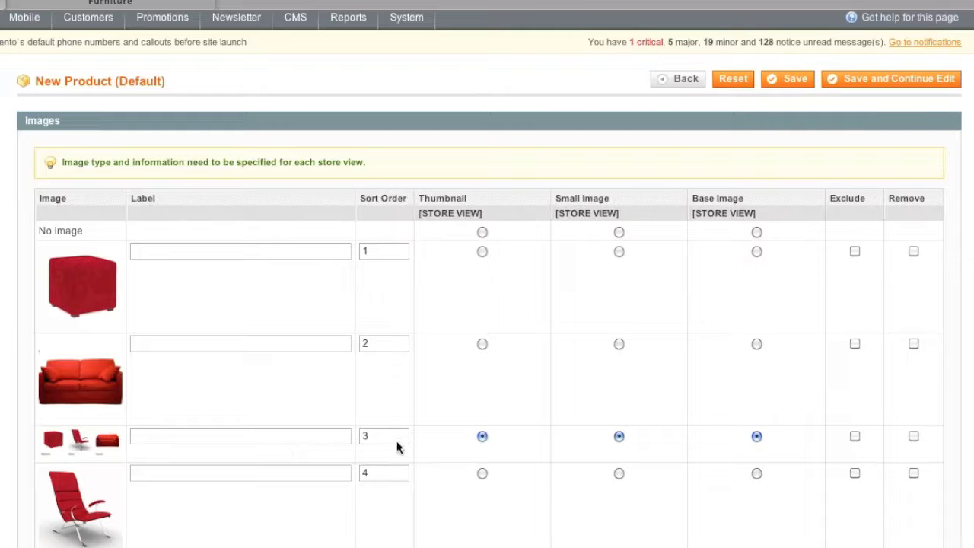
{"action": "left_click", "coordinate": [383, 437]}
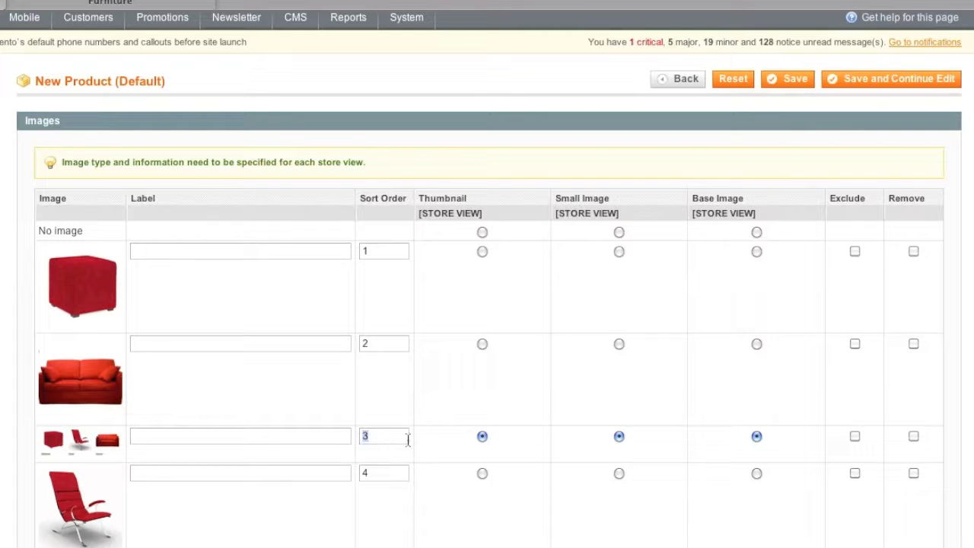
{"action": "type", "text": "1"}
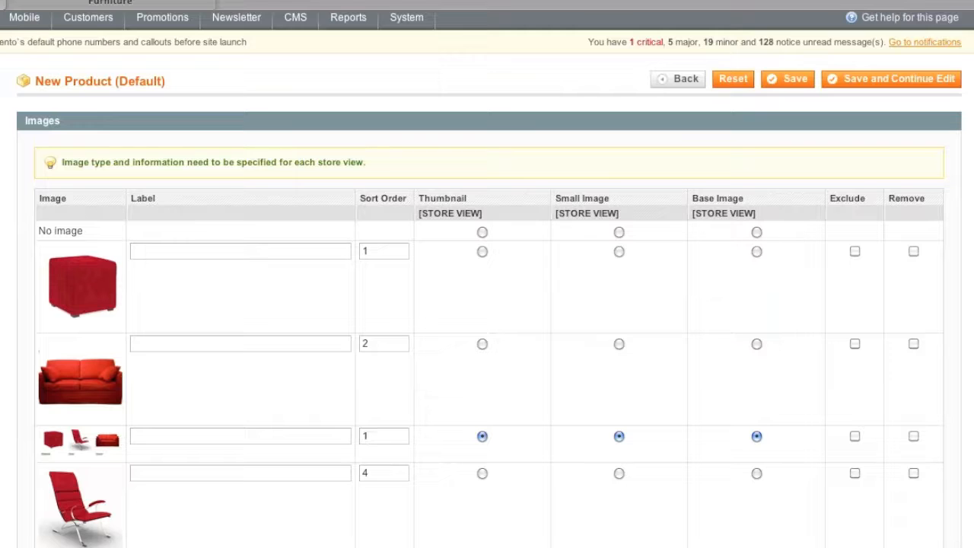
{"action": "left_click", "coordinate": [383, 251]}
{"action": "type", "text": "3"}
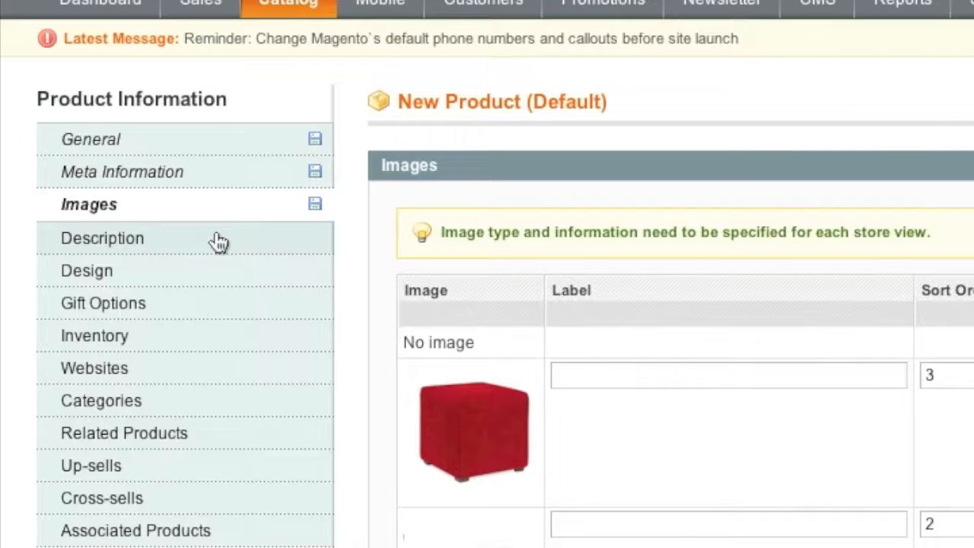
Enter description 'Living room set. A chair, ottoman and couch.' and short description 'Living room set.'.
{"action": "left_click", "coordinate": [102, 238]}
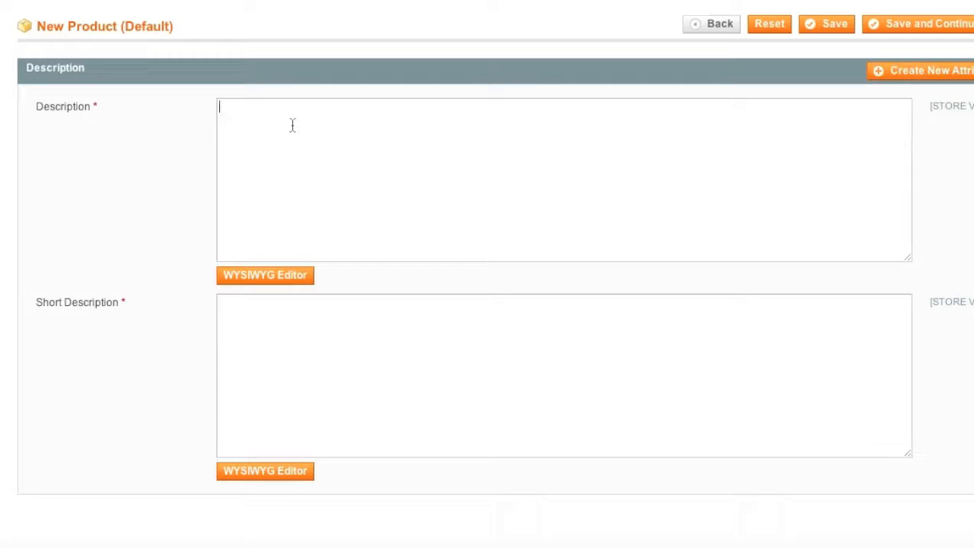
{"action": "type", "text": "Living room set. A chair, ottoman and couch."}
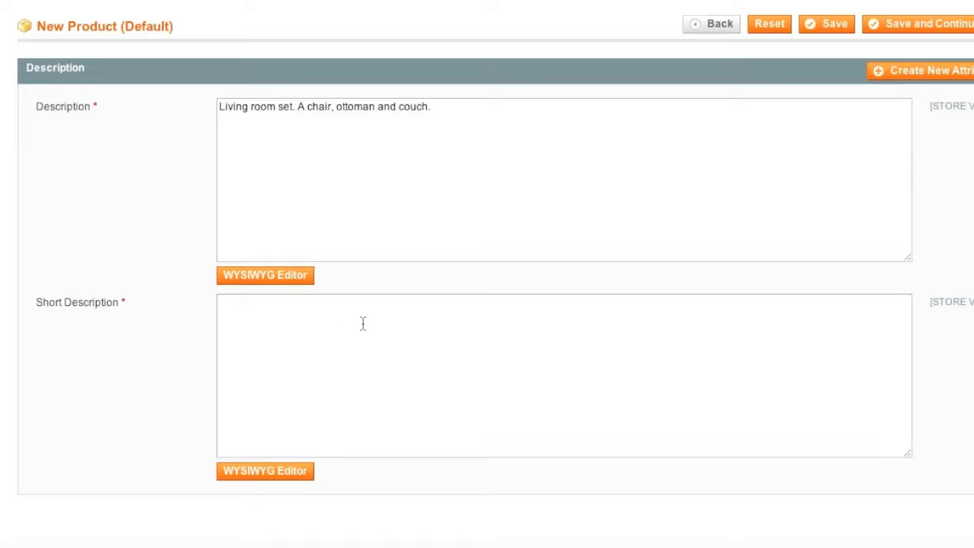
{"action": "type", "text": "Li"}
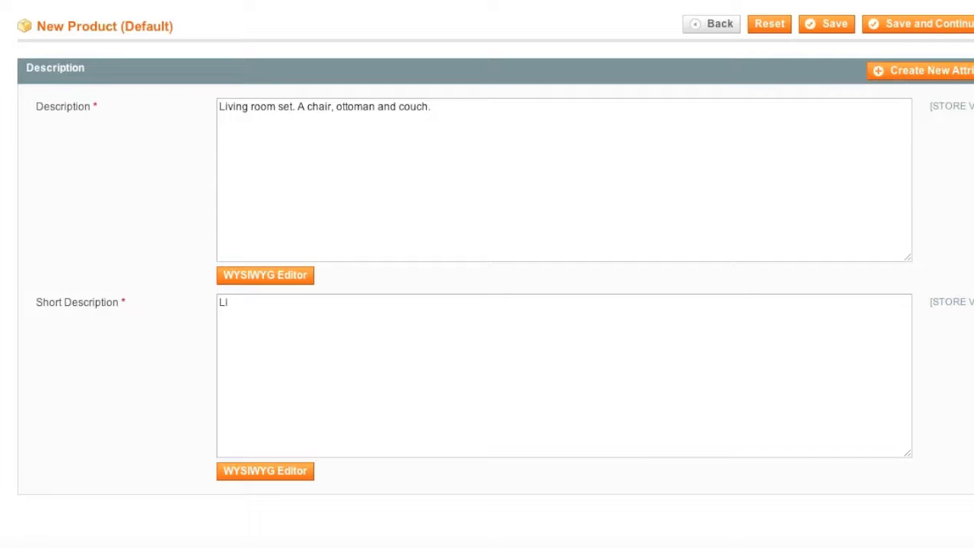
{"action": "type", "text": "Living room set."}
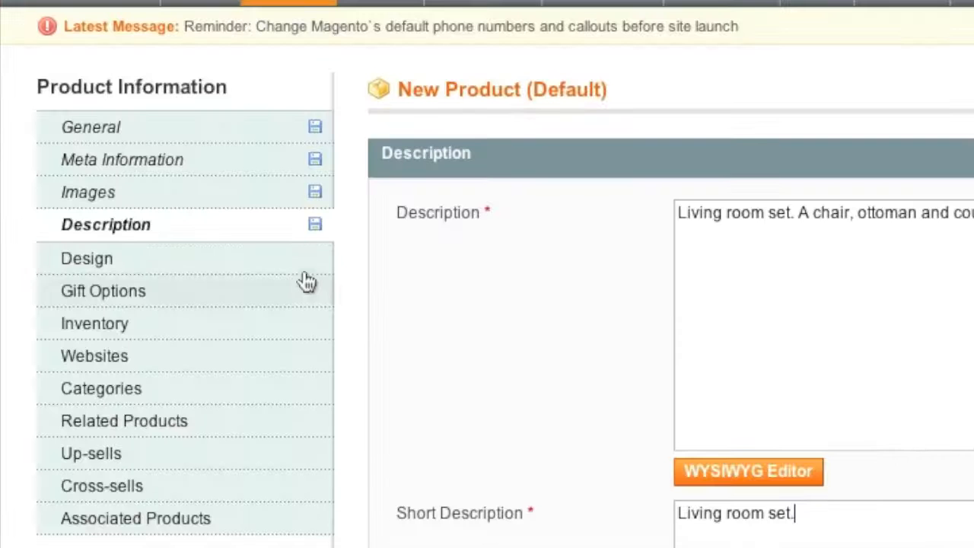
{"action": "left_click", "coordinate": [86, 258]}
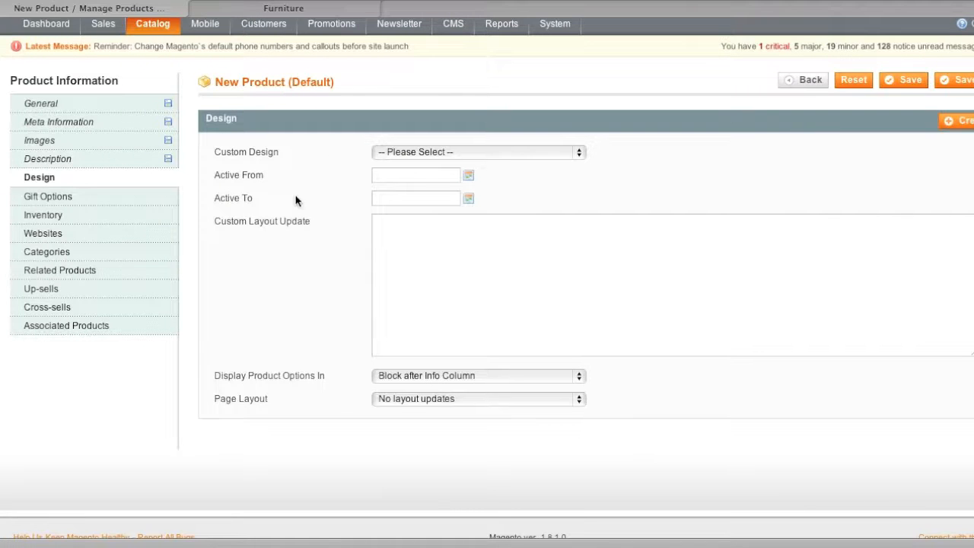
Set the Living Room Set's Stock Availability to In Stock in Inventory.
{"action": "left_click", "coordinate": [47, 197]}
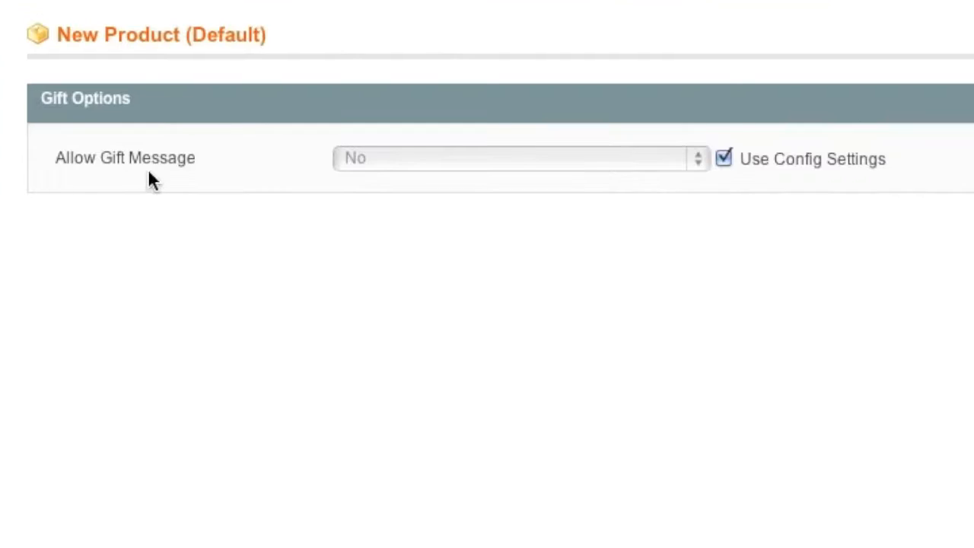
{"action": "mouse_move", "coordinate": [298, 157]}
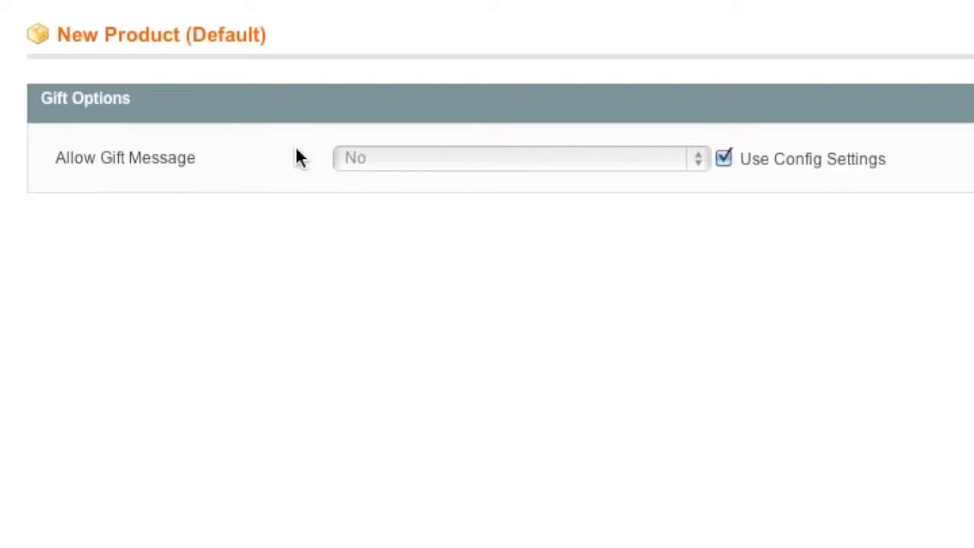
{"action": "mouse_move", "coordinate": [262, 228]}
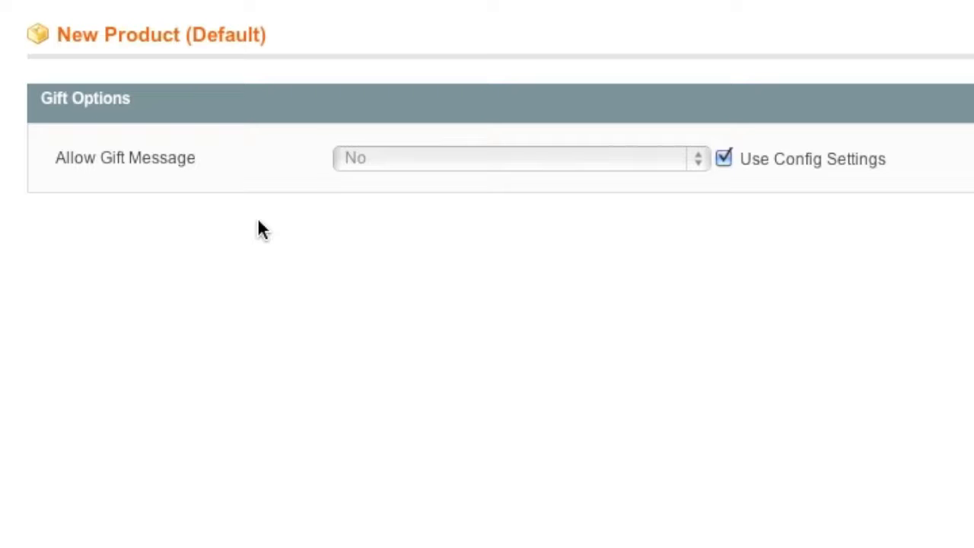
{"action": "mouse_move", "coordinate": [303, 190]}
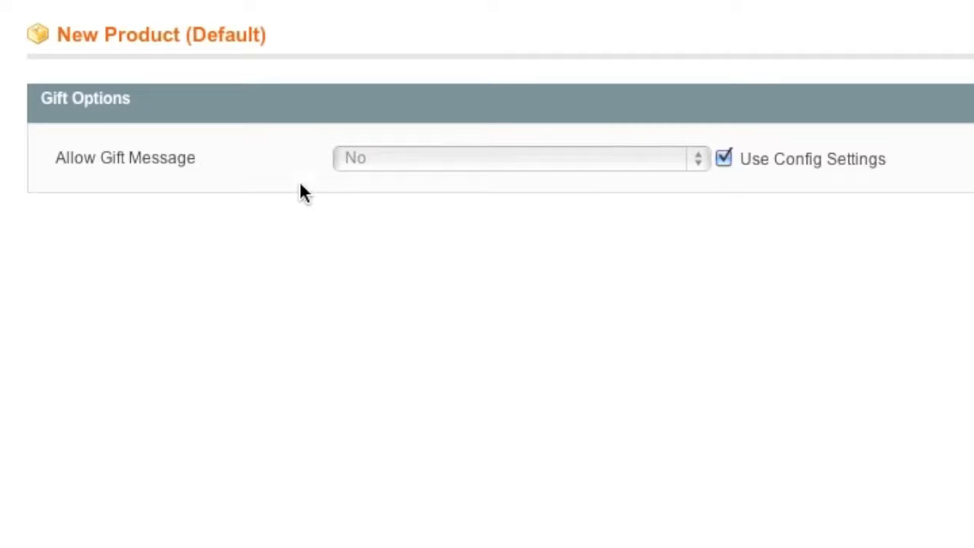
{"action": "left_click", "coordinate": [723, 158]}
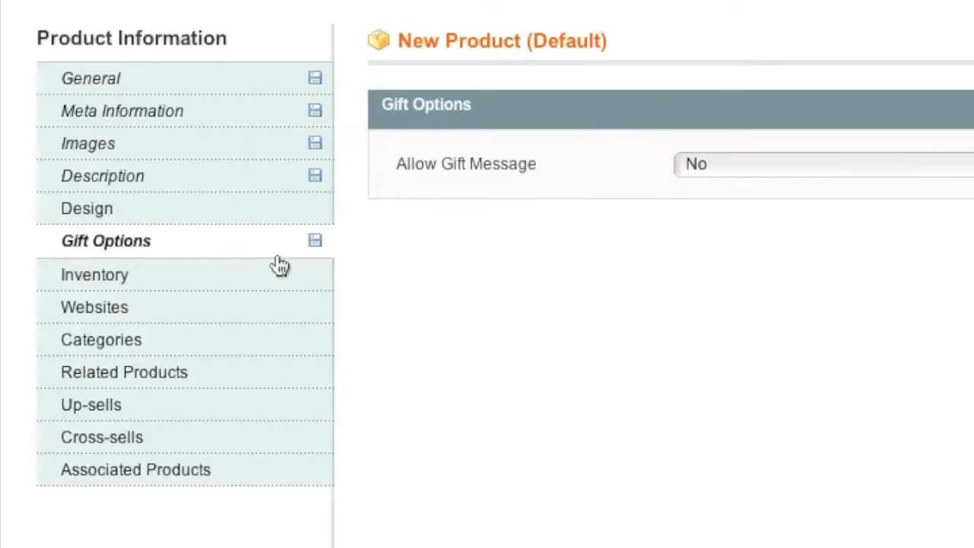
{"action": "left_click", "coordinate": [95, 274]}
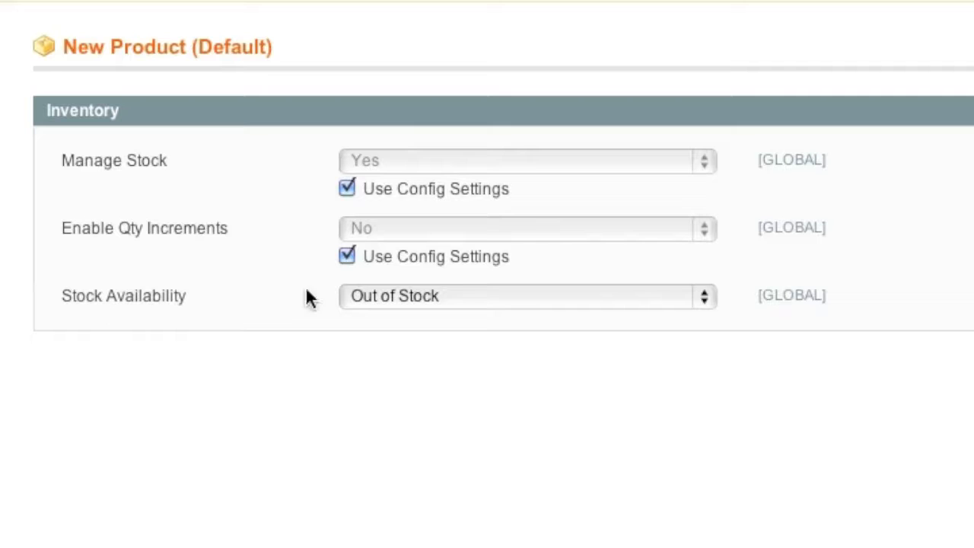
{"action": "left_click", "coordinate": [528, 296]}
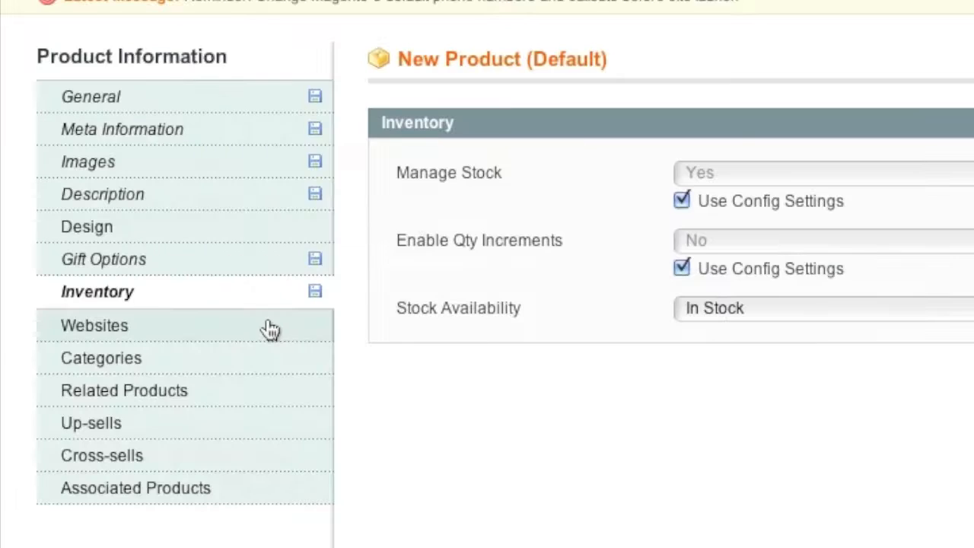
{"action": "left_click", "coordinate": [94, 325]}
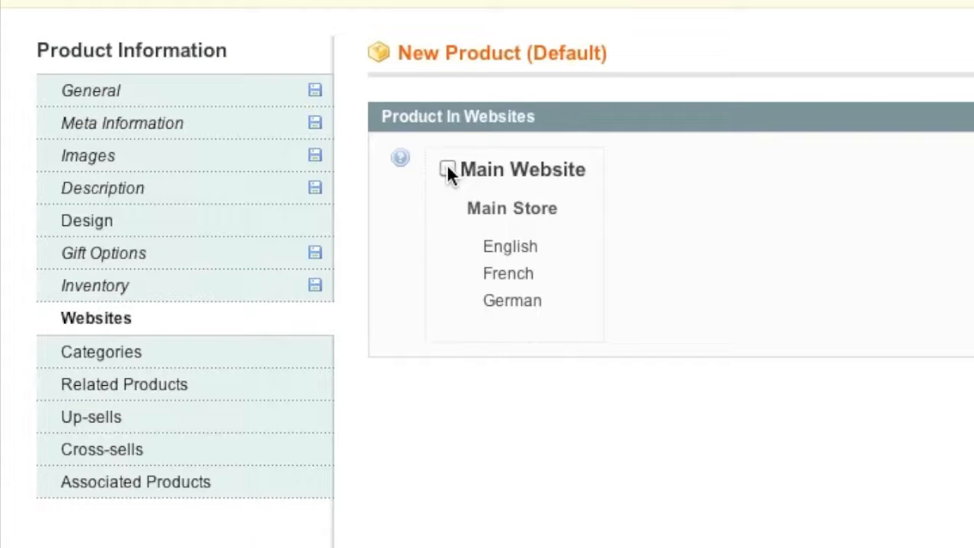
Assign the product to Main Website and the Furniture category.
{"action": "left_click", "coordinate": [447, 169]}
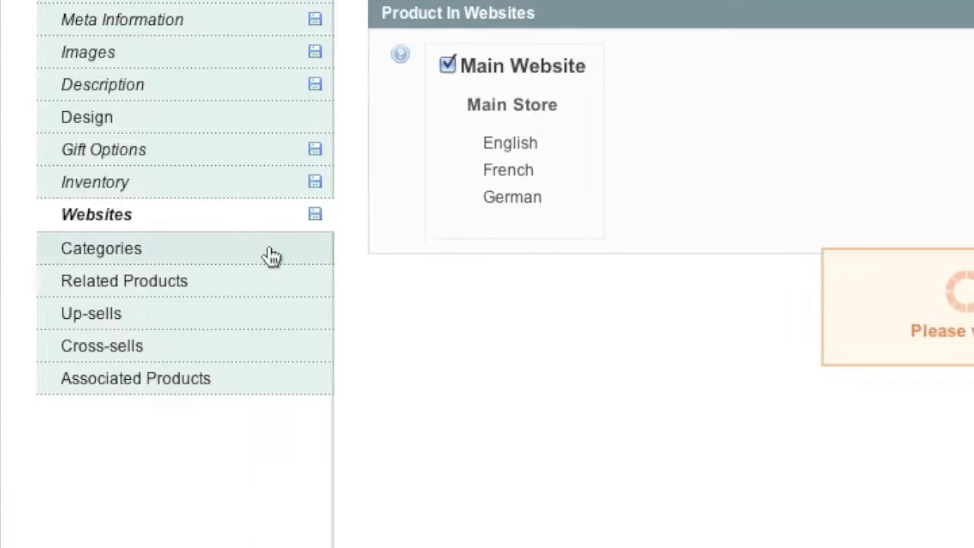
{"action": "left_click", "coordinate": [101, 248]}
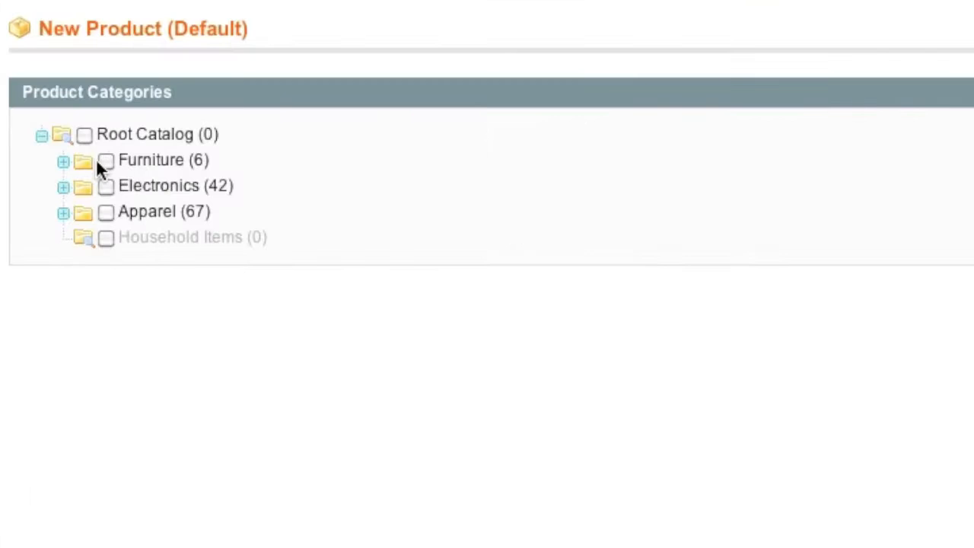
{"action": "left_click", "coordinate": [64, 161]}
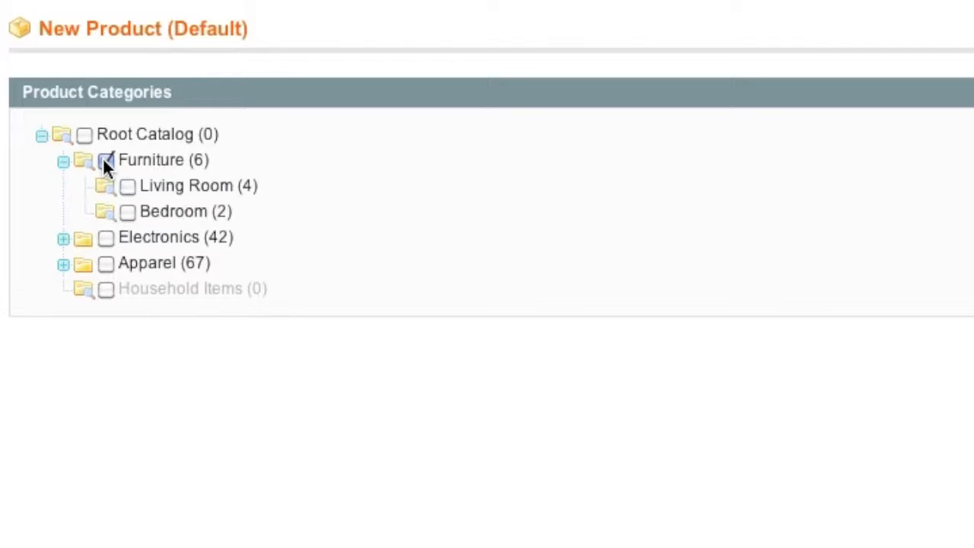
{"action": "left_click", "coordinate": [106, 159]}
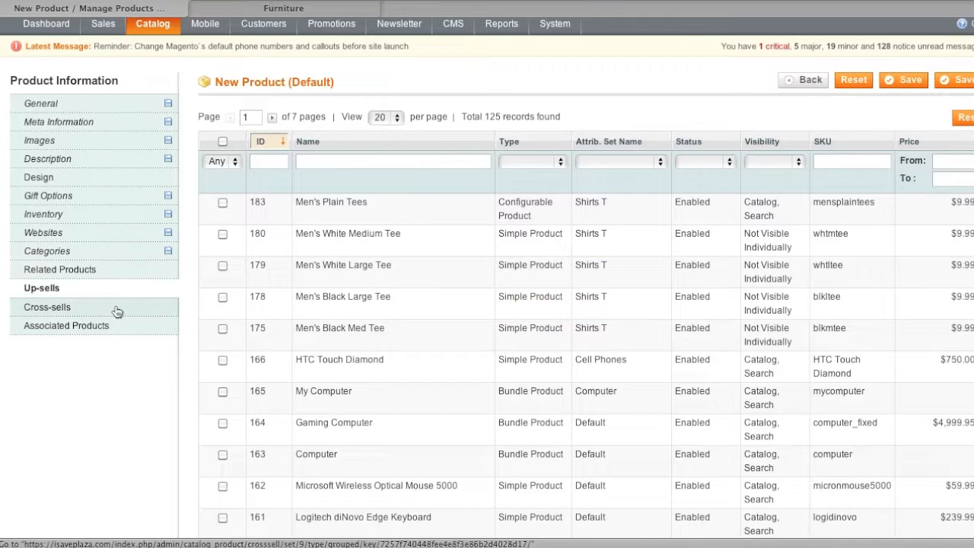
{"action": "mouse_move", "coordinate": [47, 307]}
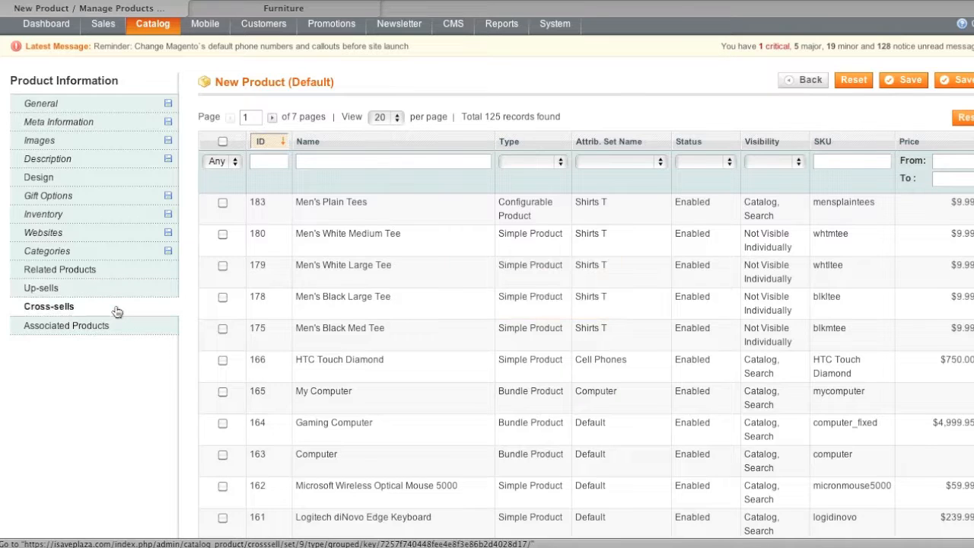
Associate Couch, Chair and Ottoman with the Living Room Set and save the product.
{"action": "left_click", "coordinate": [66, 326]}
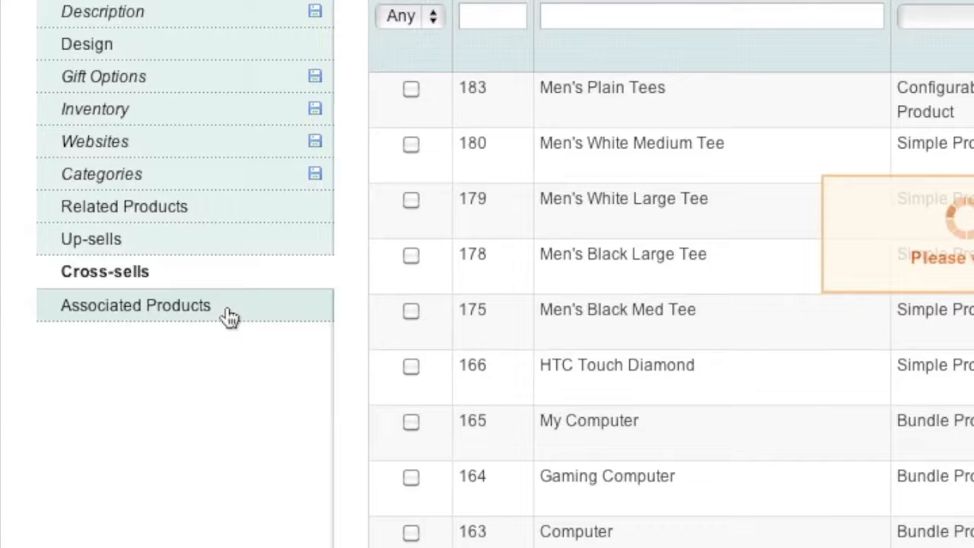
{"action": "left_click", "coordinate": [136, 306]}
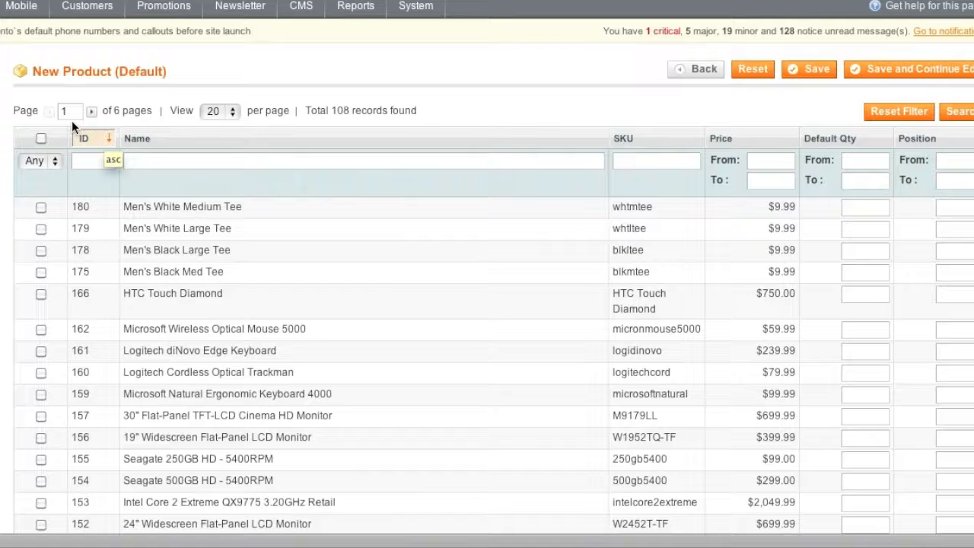
{"action": "left_click", "coordinate": [91, 110]}
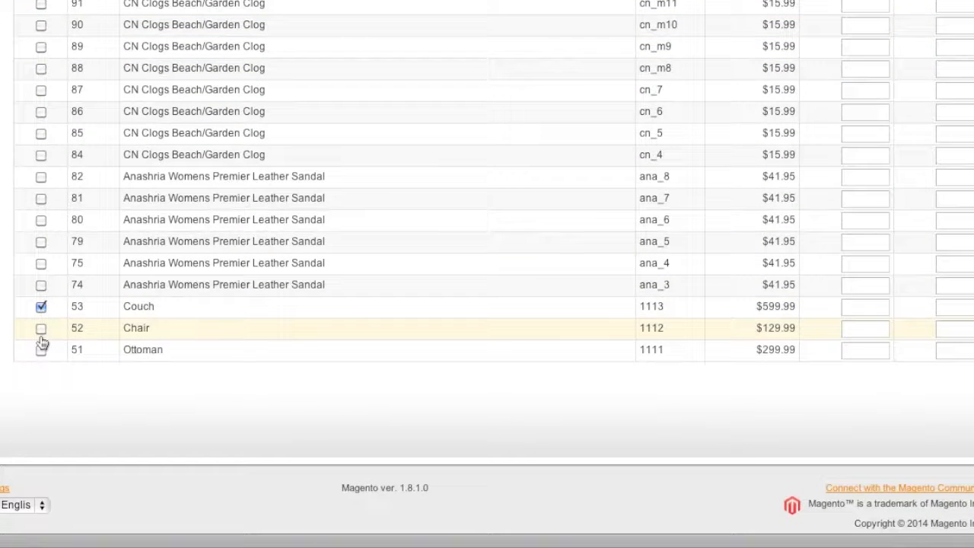
{"action": "left_click", "coordinate": [41, 328]}
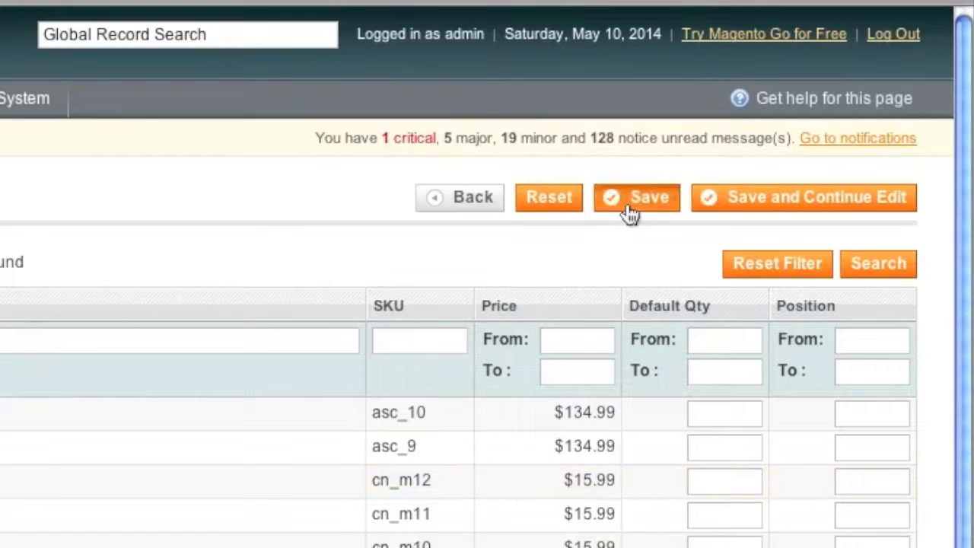
{"action": "left_click", "coordinate": [636, 197]}
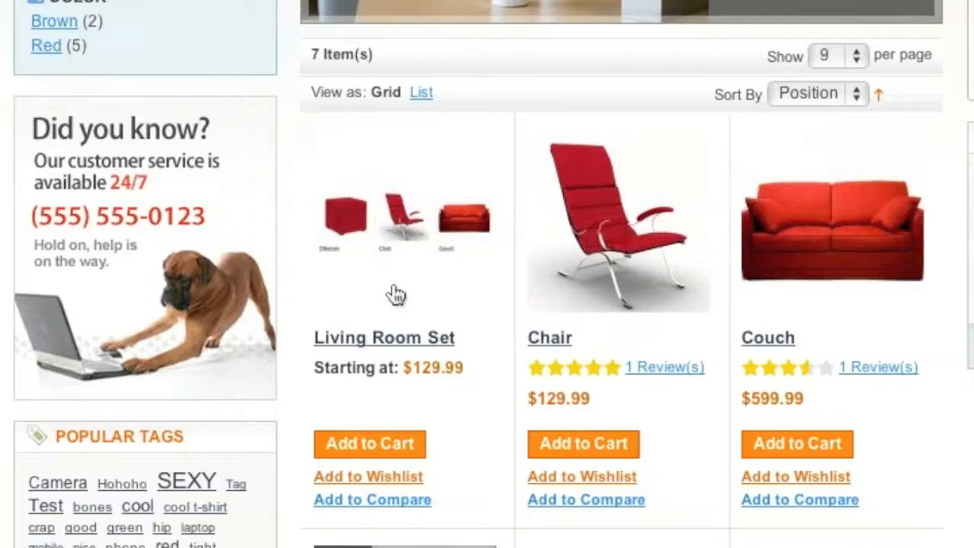
View the Living Room Set storefront page, then return to the admin tab.
{"action": "left_click", "coordinate": [384, 338]}
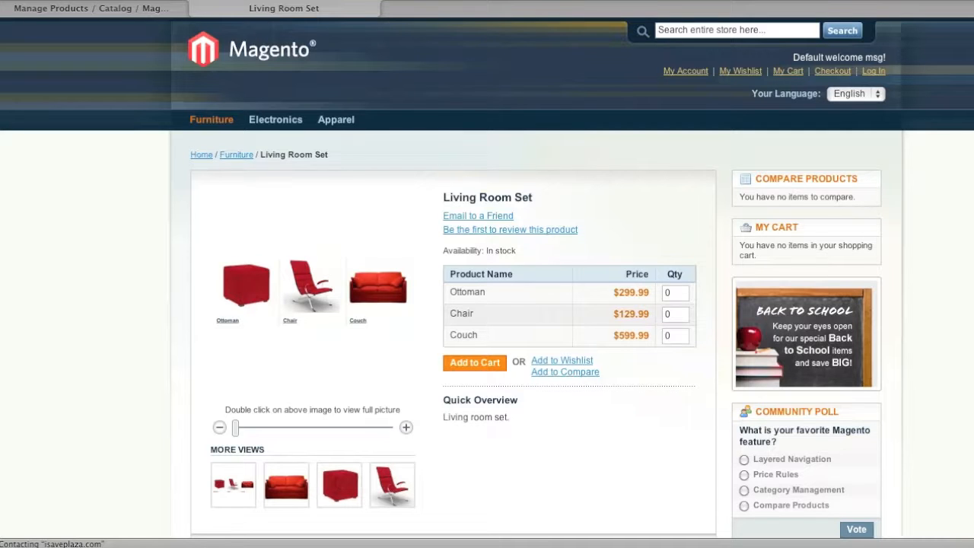
{"action": "left_click", "coordinate": [236, 154]}
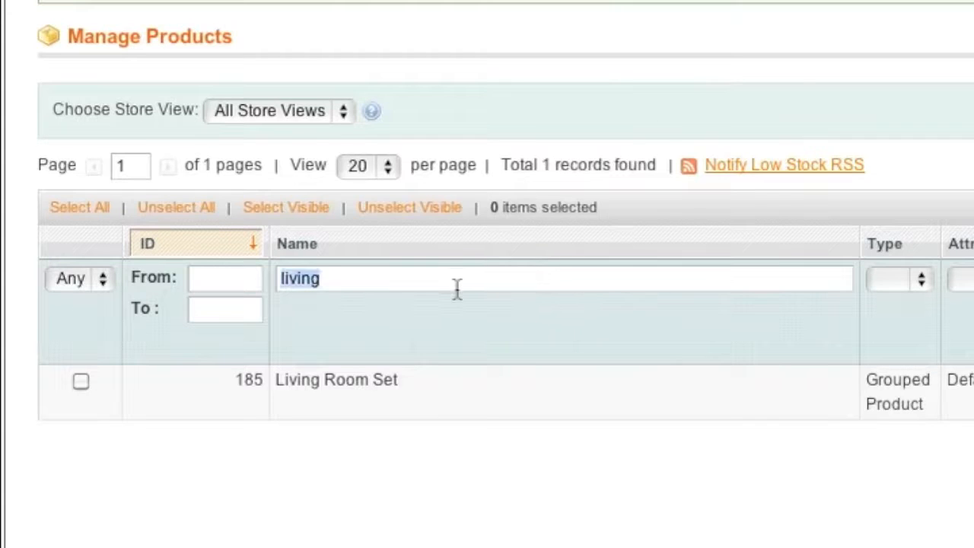
{"action": "mouse_move", "coordinate": [692, 221]}
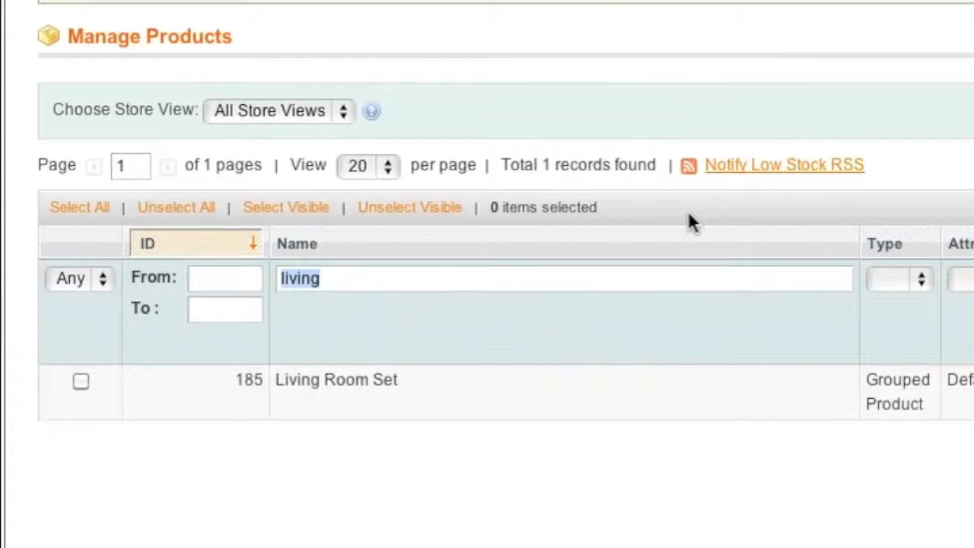
Find the Ottoman product and save its Visibility as Not Visible Individually.
{"action": "type", "text": "ottoman"}
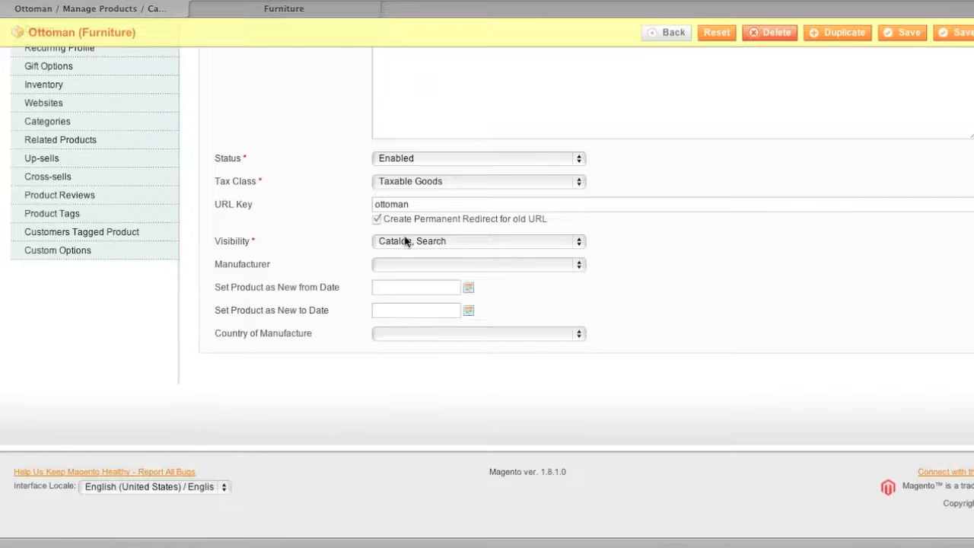
{"action": "left_click", "coordinate": [478, 242]}
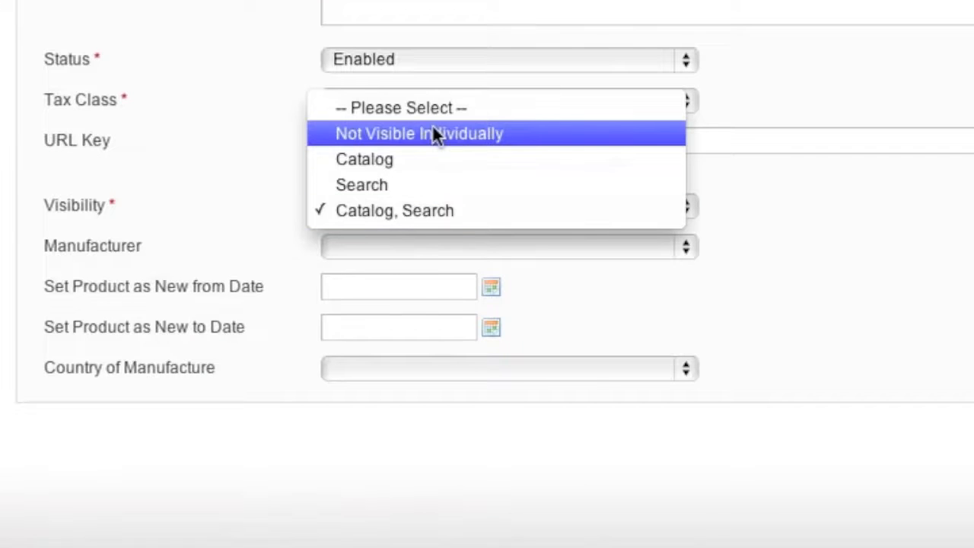
{"action": "left_click", "coordinate": [802, 57]}
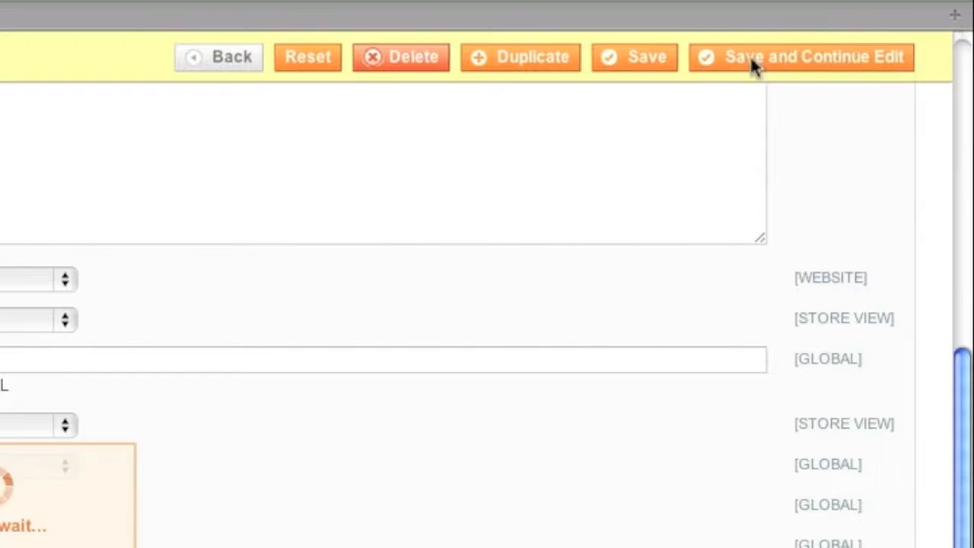
{"action": "left_click", "coordinate": [802, 56]}
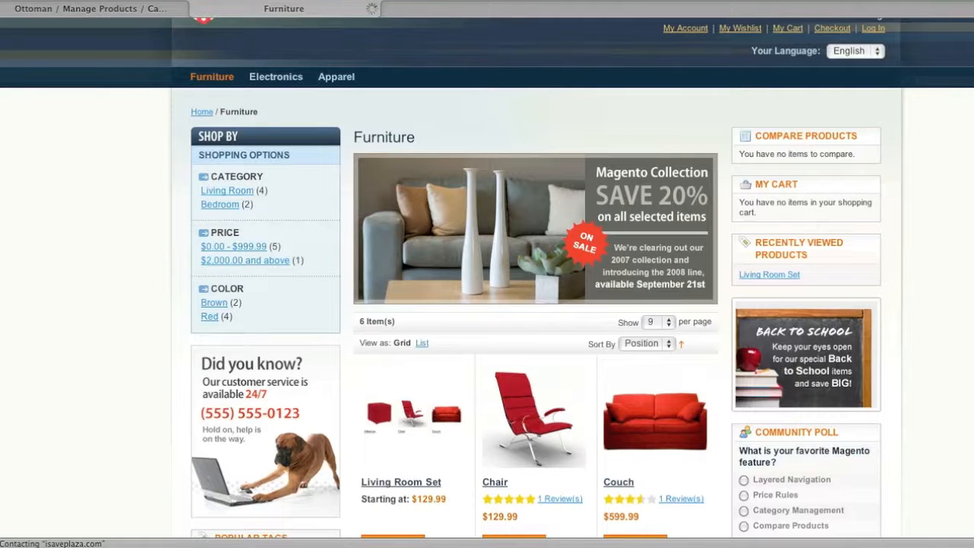
Scroll the Furniture grid to confirm six items and no standalone Ottoman.
{"action": "scroll", "scroll_direction": "down", "scroll_amount": 3}
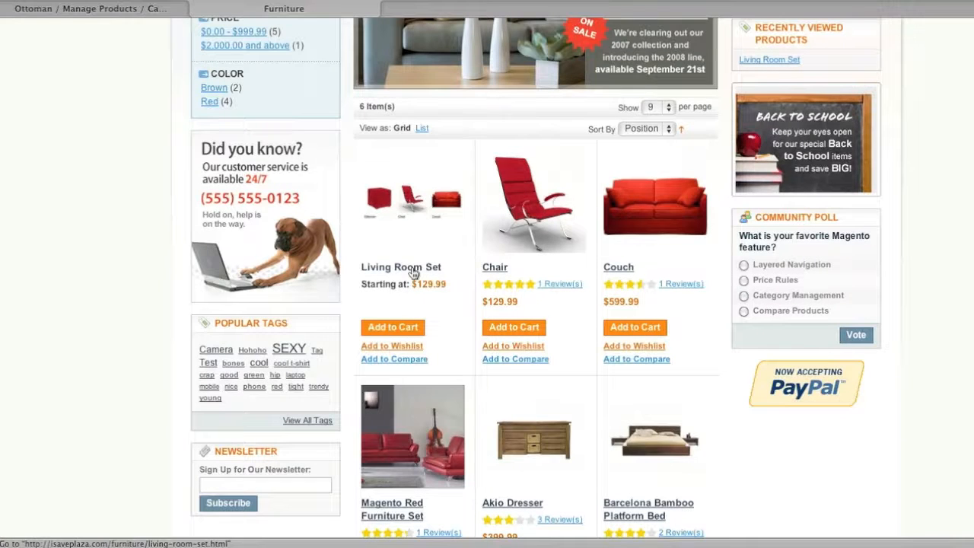
{"action": "mouse_move", "coordinate": [411, 267]}
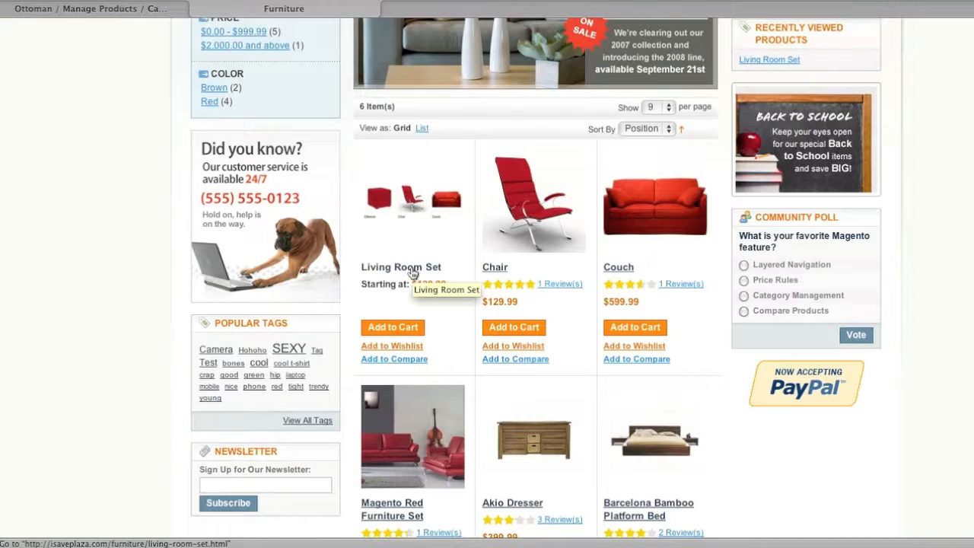